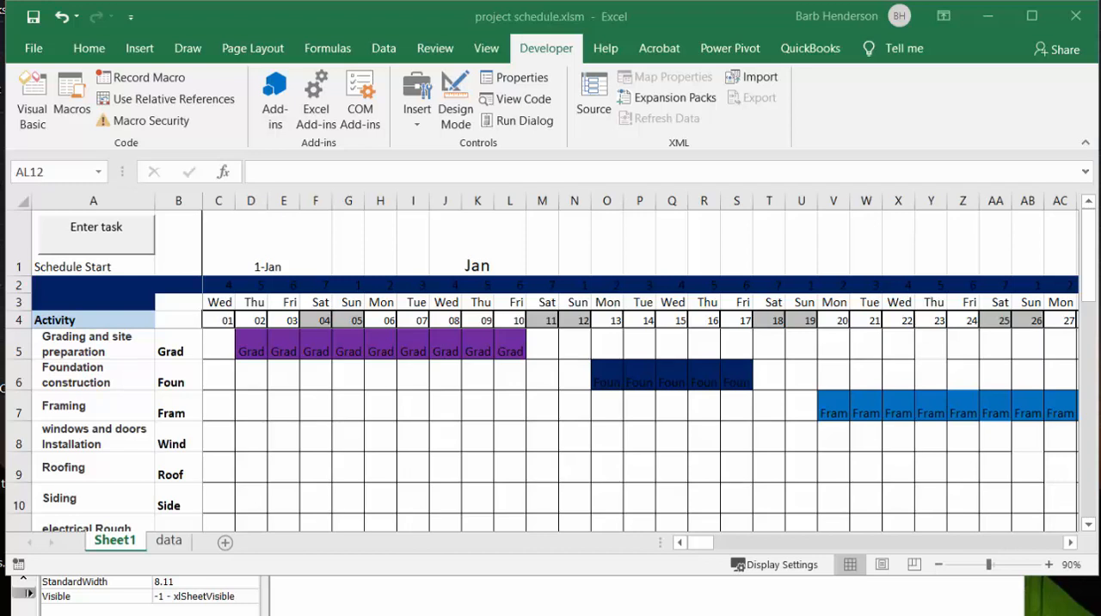
pyautogui.moveTo(420, 371)
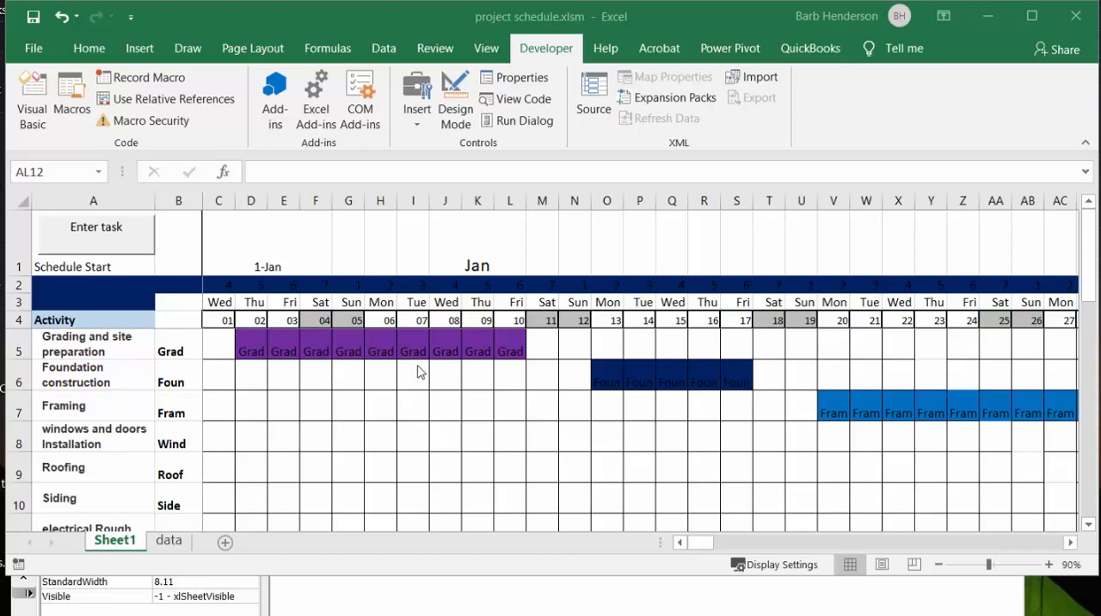
pyautogui.moveTo(107, 402)
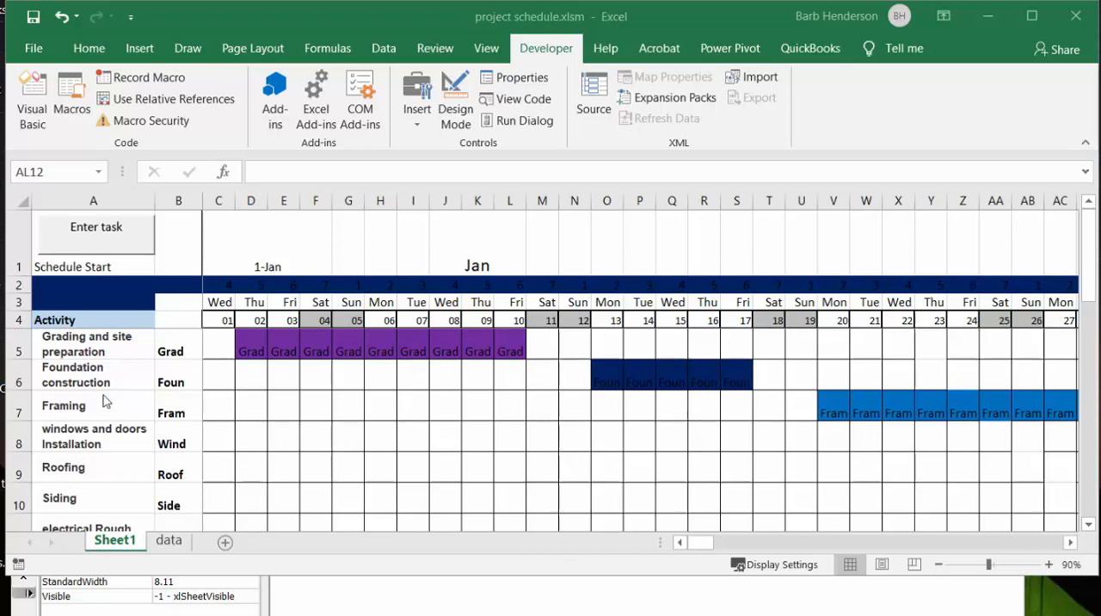
pyautogui.moveTo(121, 337)
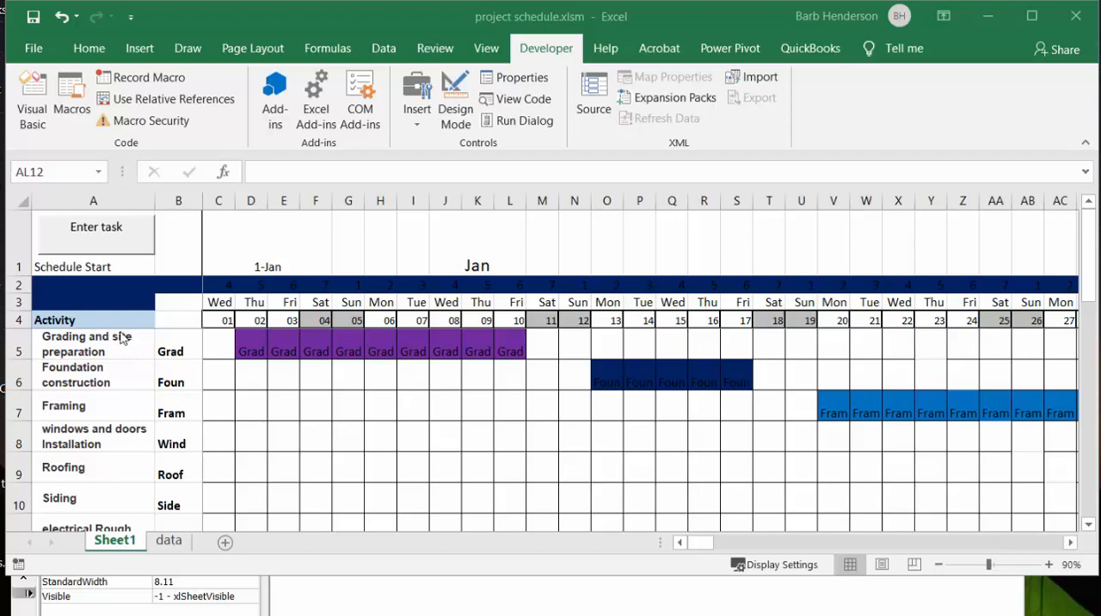
# Step: Copy Fram from the last Framing cell in row 7 across through the 1 Feb column
pyautogui.scroll(-3)
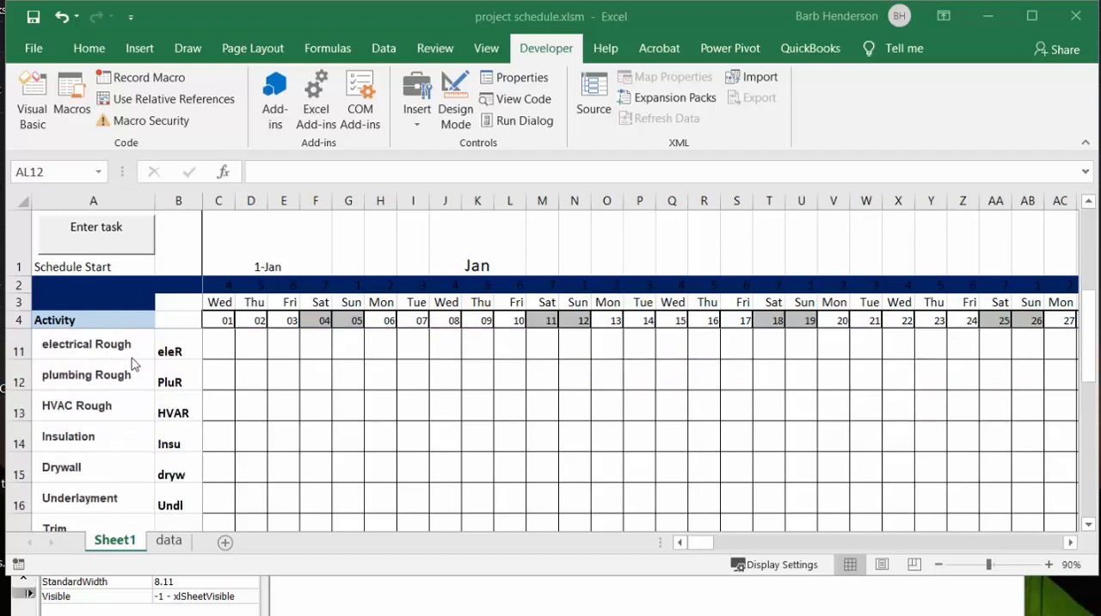
pyautogui.scroll(-3)
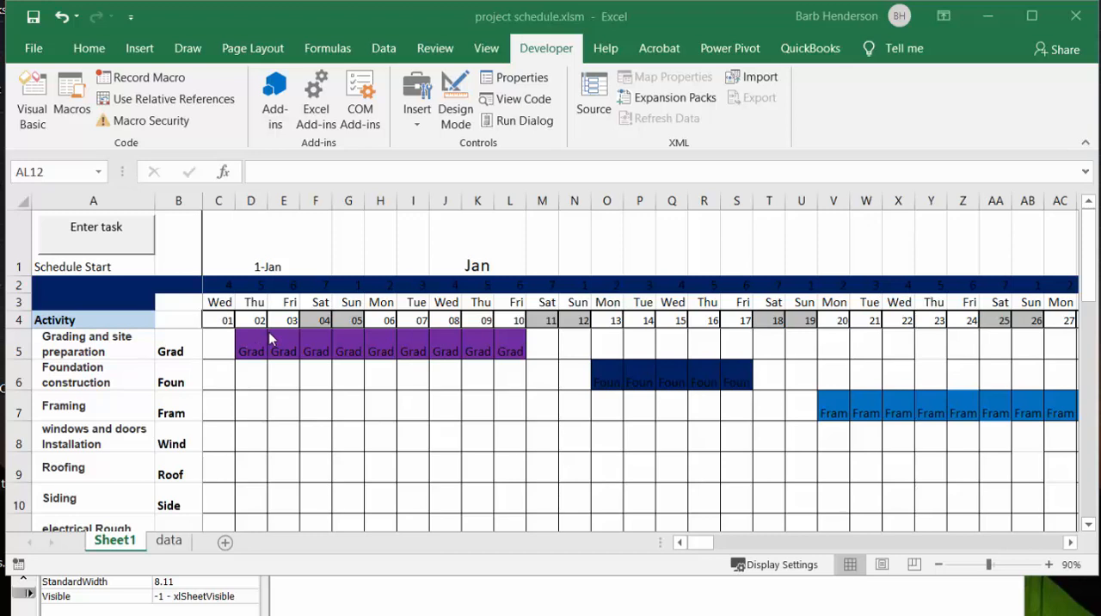
pyautogui.moveTo(299, 385)
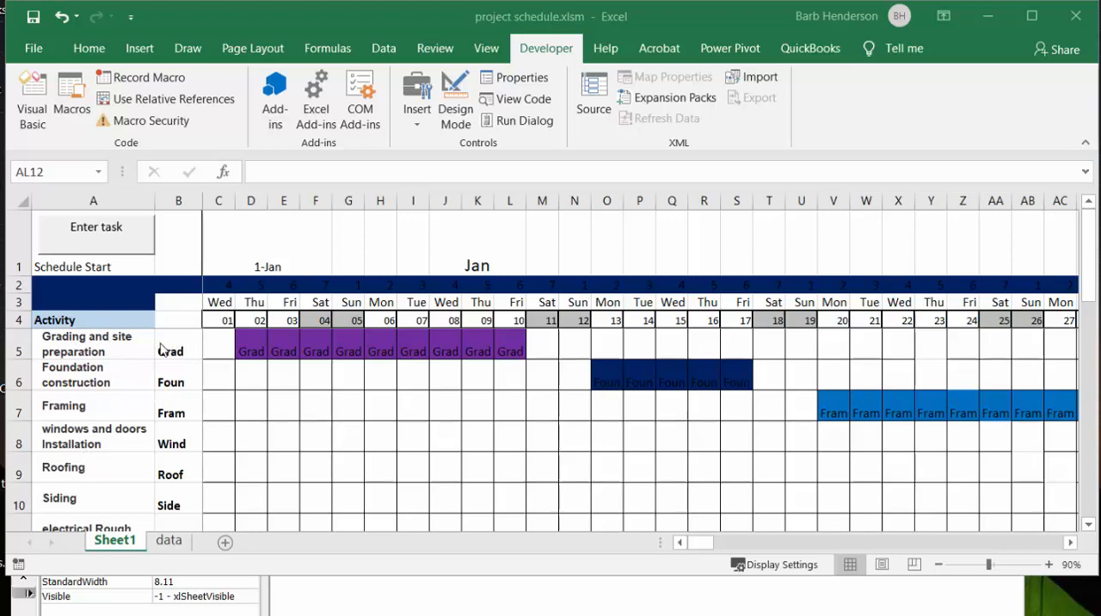
pyautogui.moveTo(296, 362)
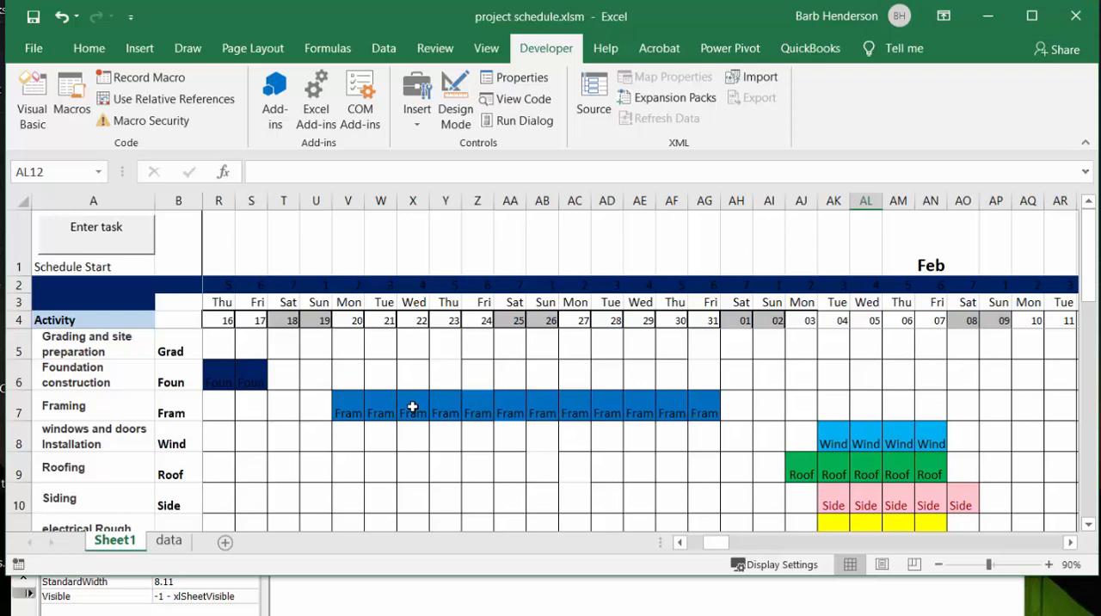
pyautogui.moveTo(709, 404)
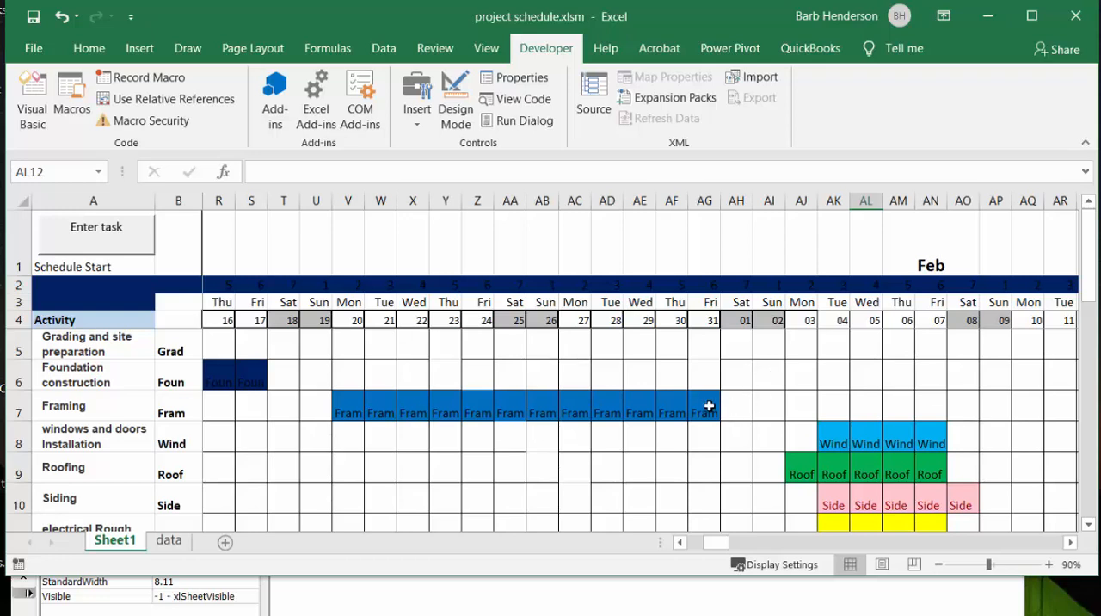
pyautogui.click(704, 413)
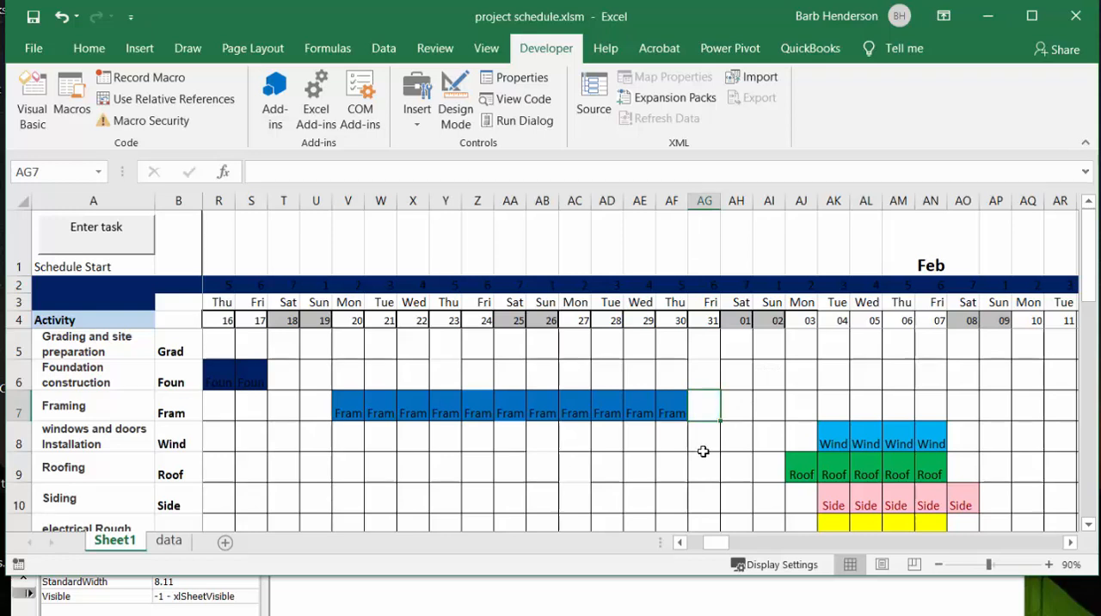
pyautogui.click(671, 406)
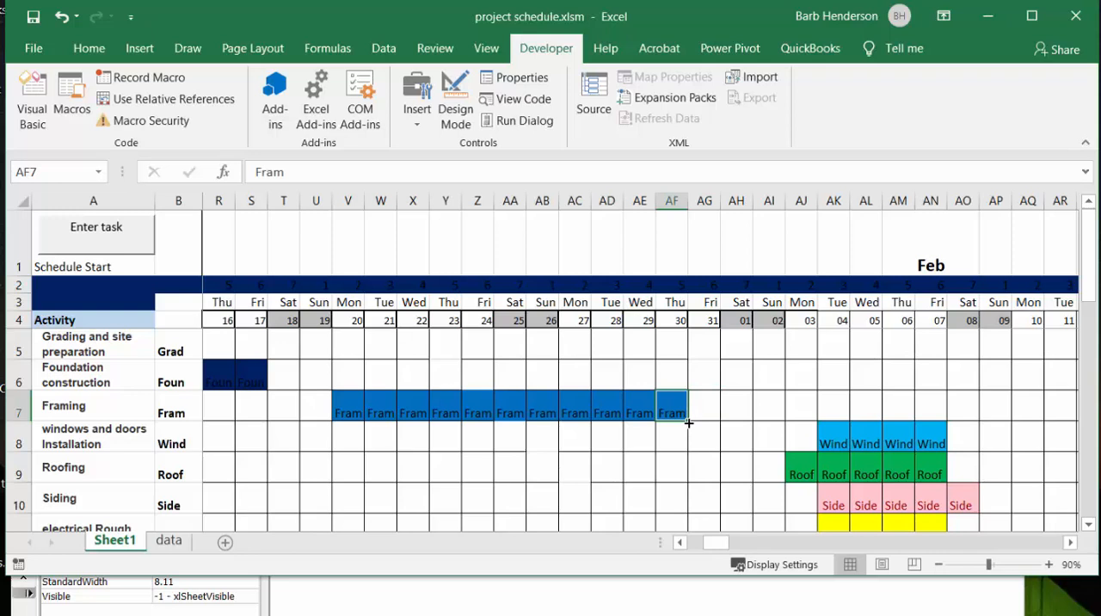
pyautogui.moveTo(685, 424); pyautogui.dragTo(749, 413)
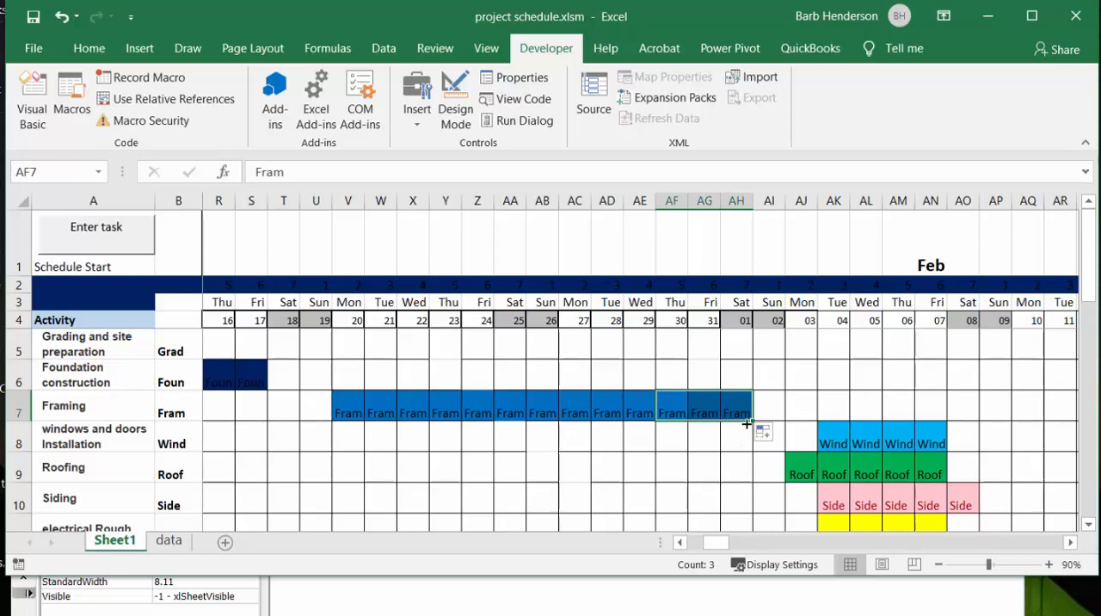
pyautogui.scroll(-3)
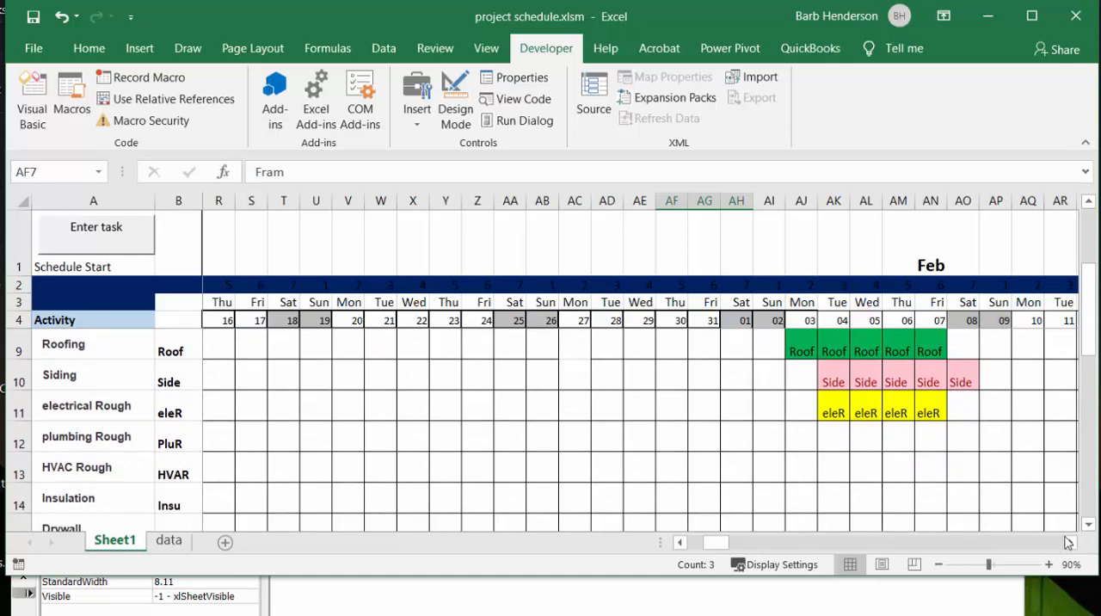
pyautogui.click(1070, 543)
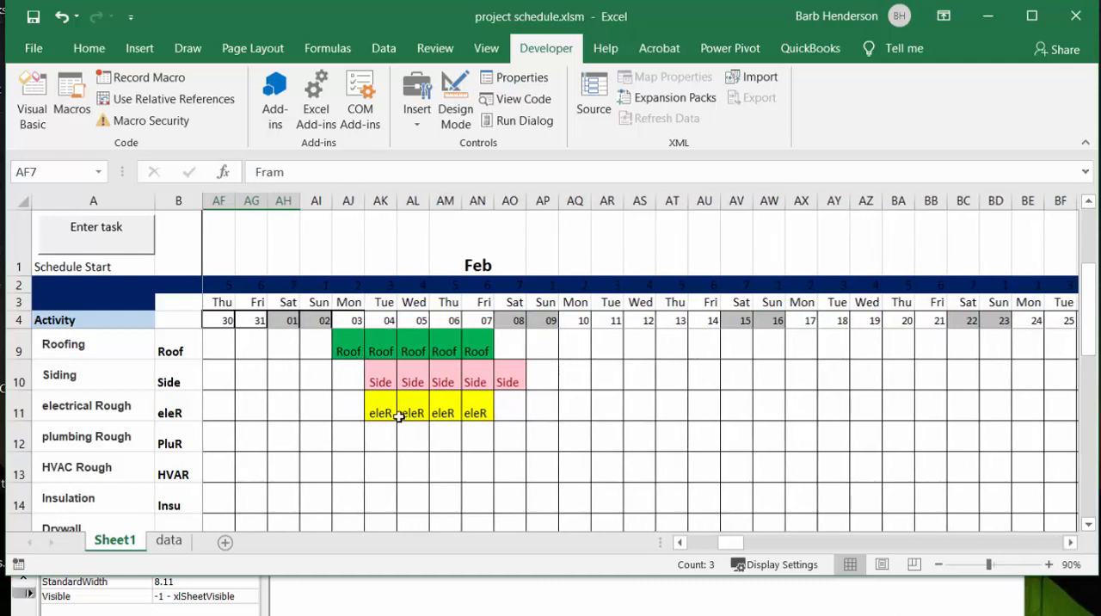
pyautogui.moveTo(410, 437)
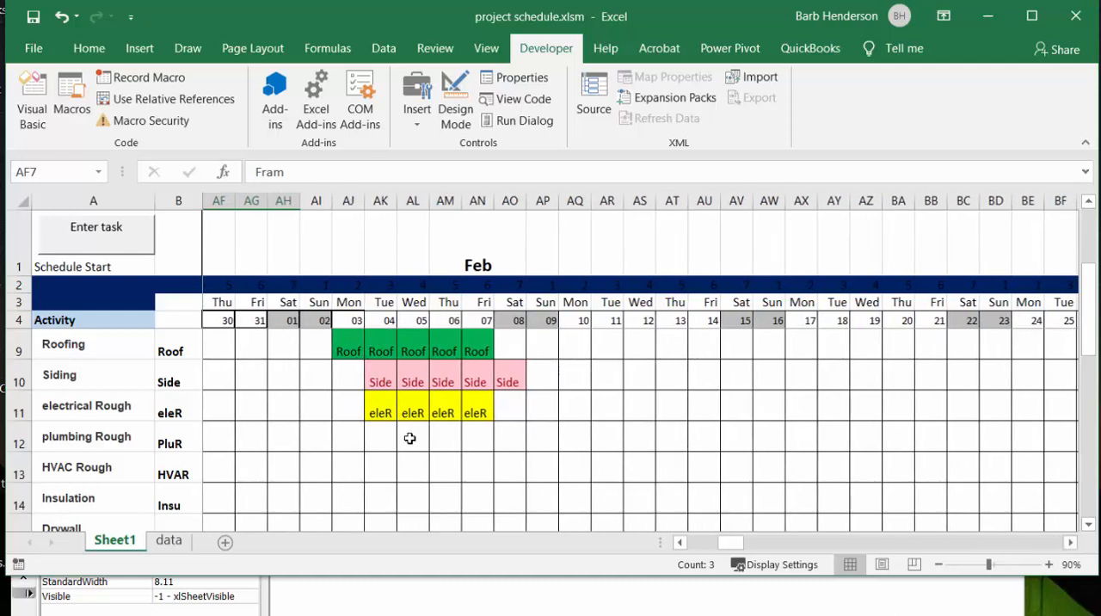
pyautogui.moveTo(413, 431)
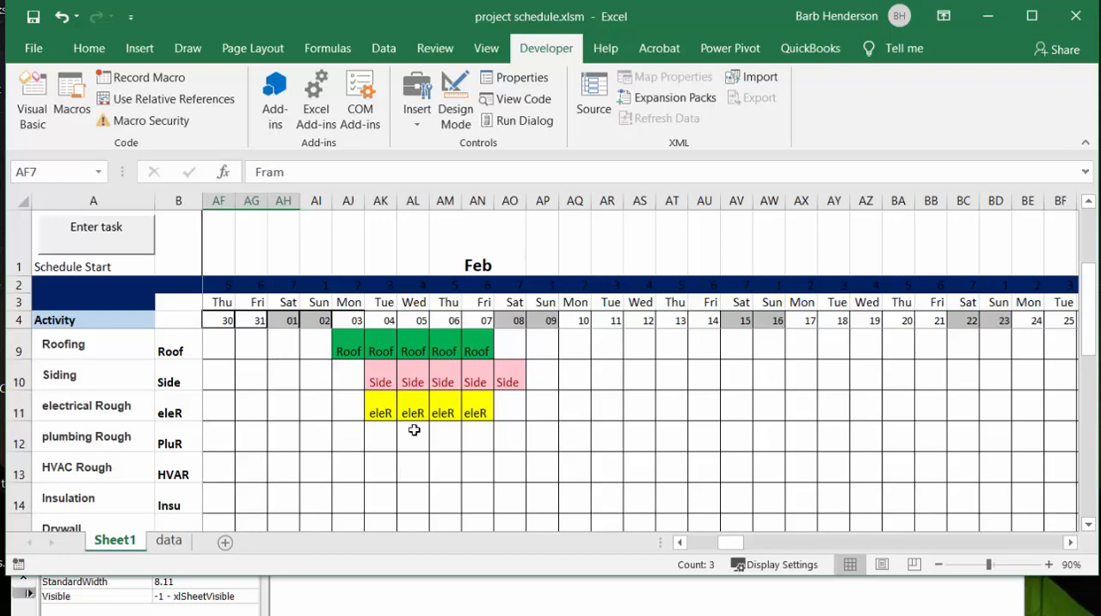
pyautogui.moveTo(412, 436)
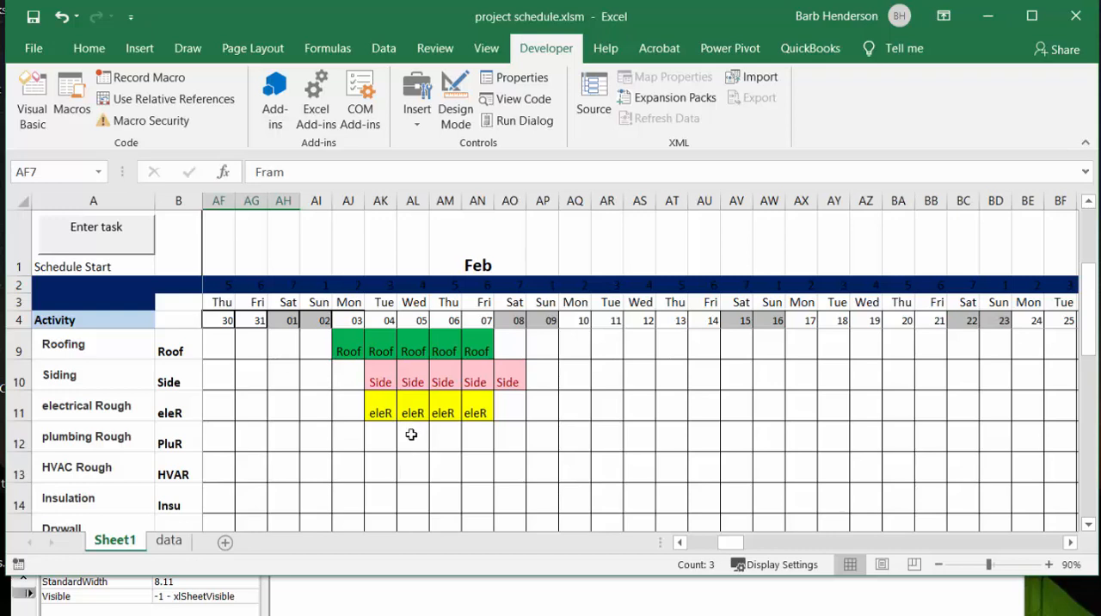
pyautogui.moveTo(175, 440)
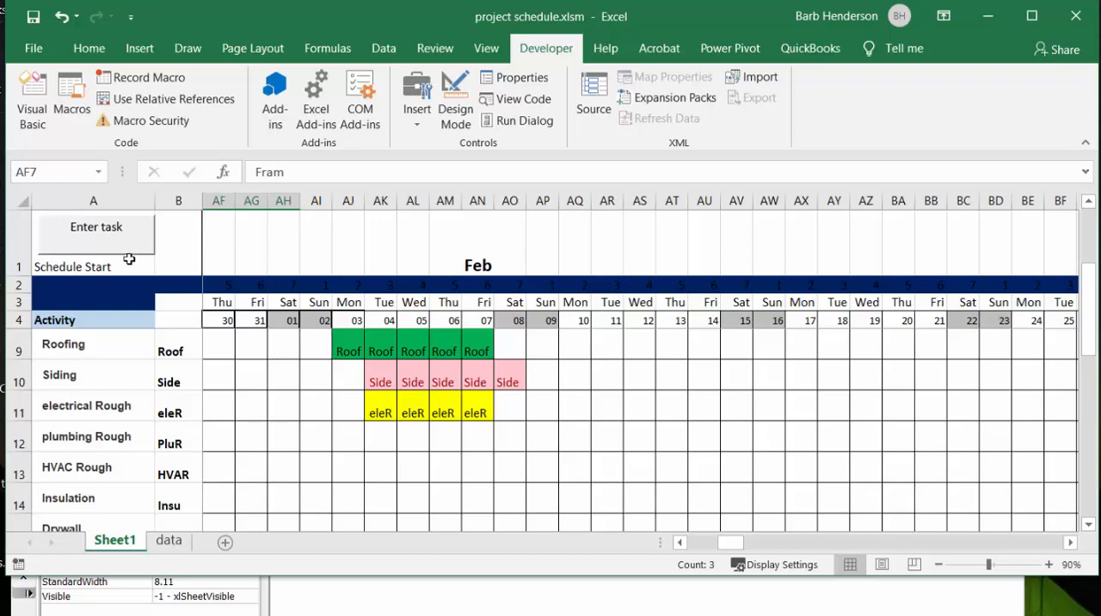
pyautogui.moveTo(89, 231)
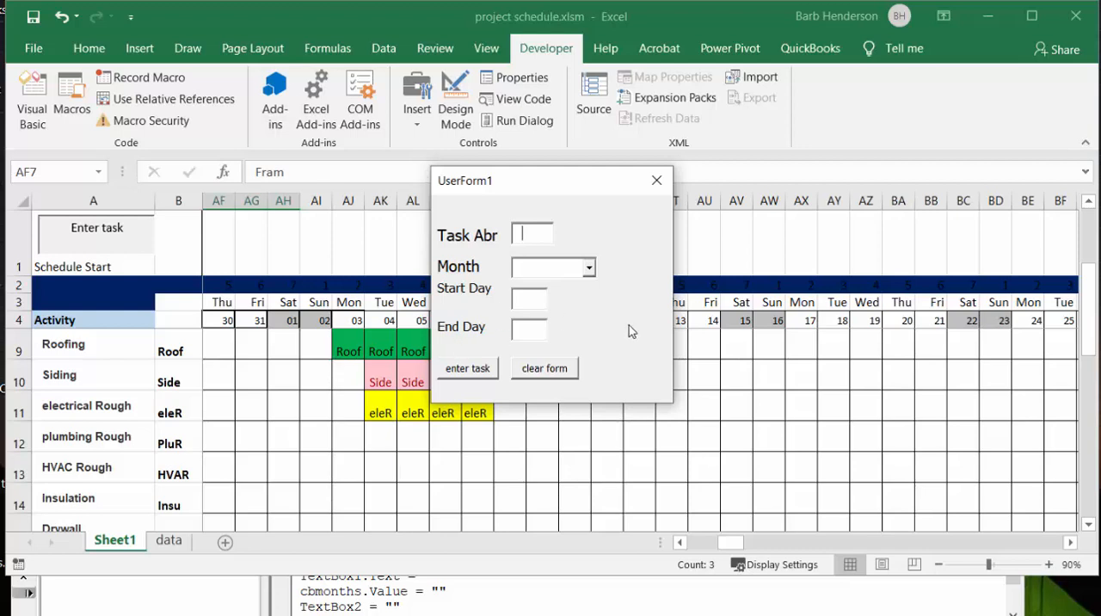
# Step: Enter task PluR for February, start day 5, end day 7, and add it to the schedule
pyautogui.write('P')
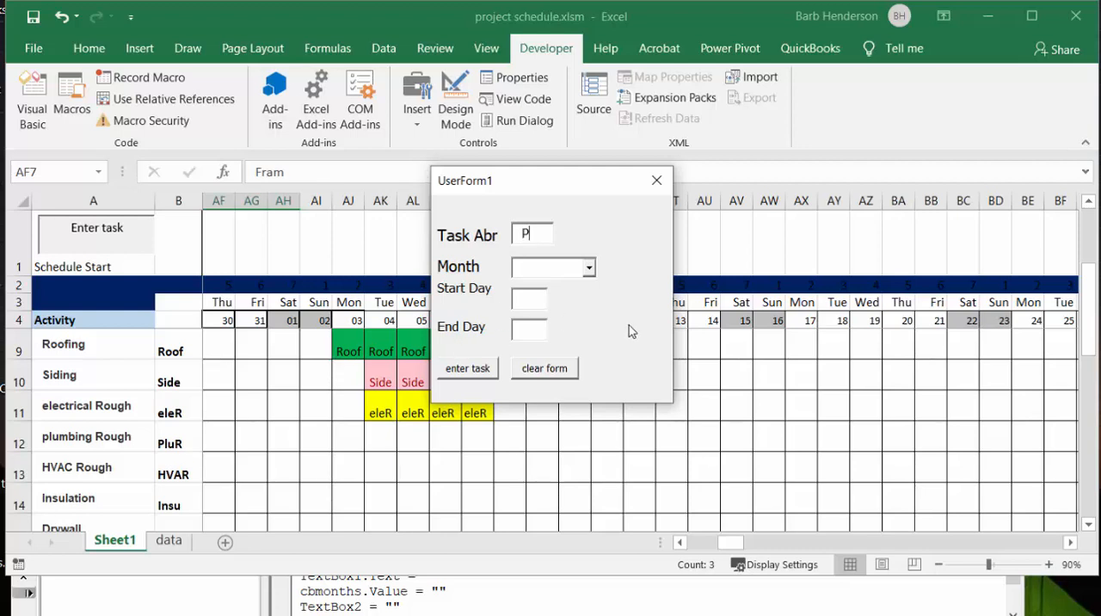
pyautogui.write('luR')
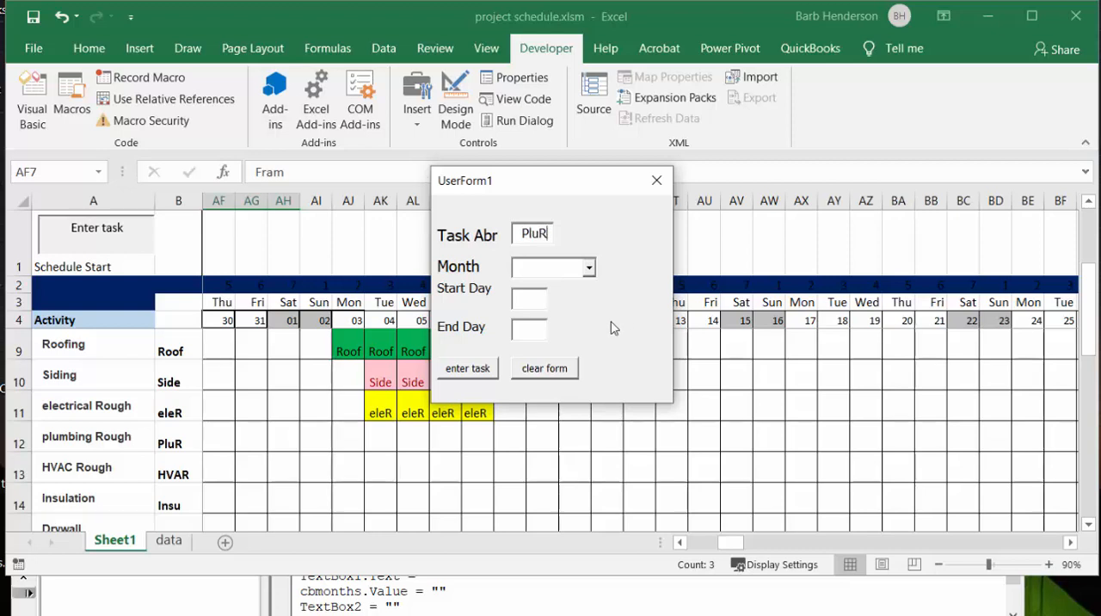
pyautogui.moveTo(588, 172)
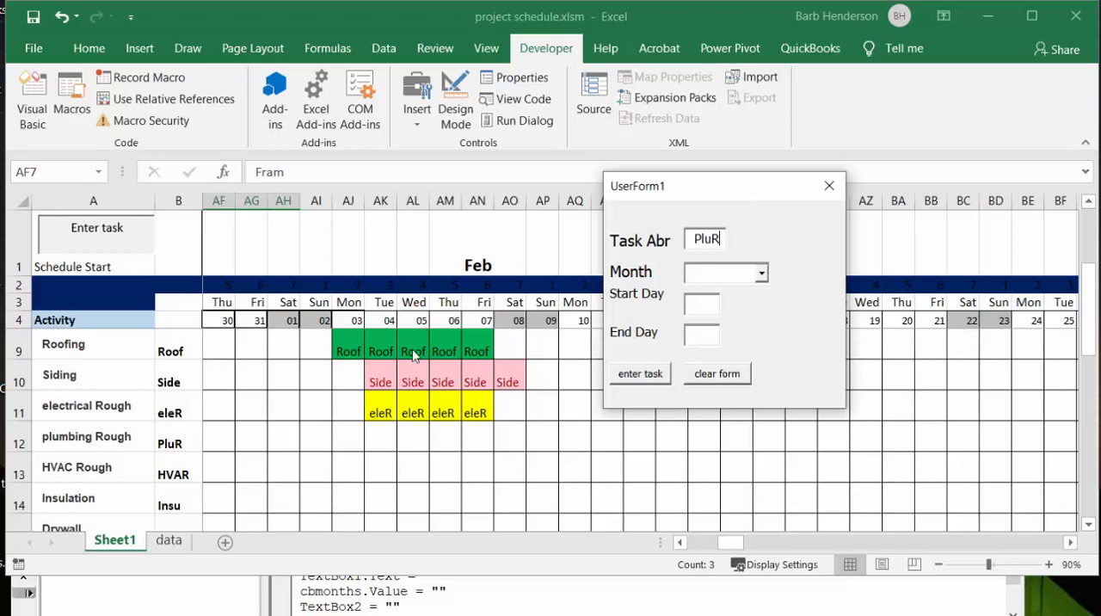
pyautogui.click(760, 272)
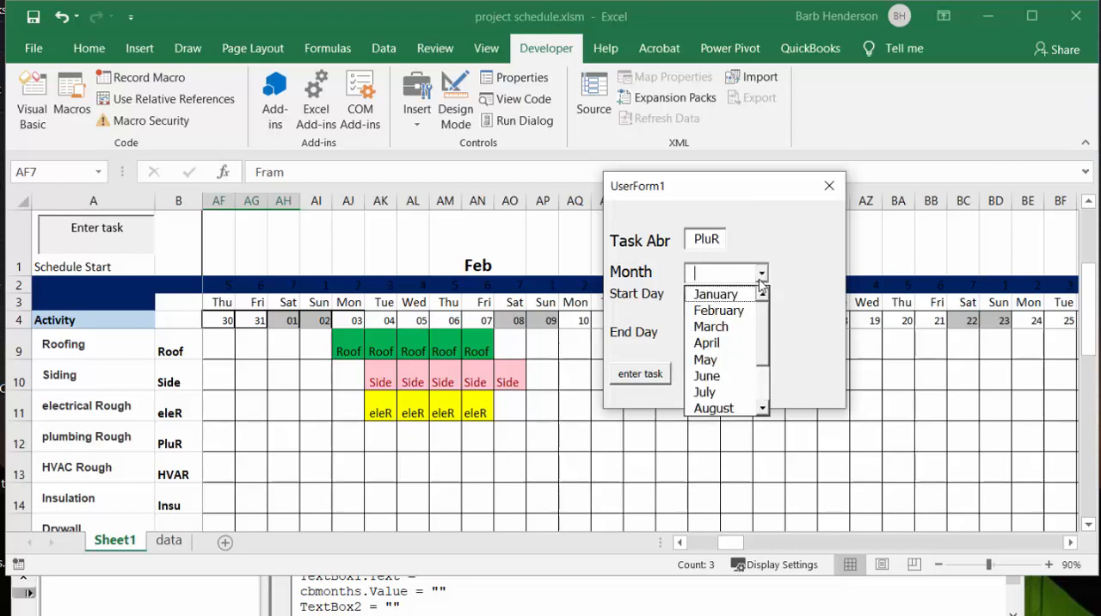
pyautogui.click(719, 310)
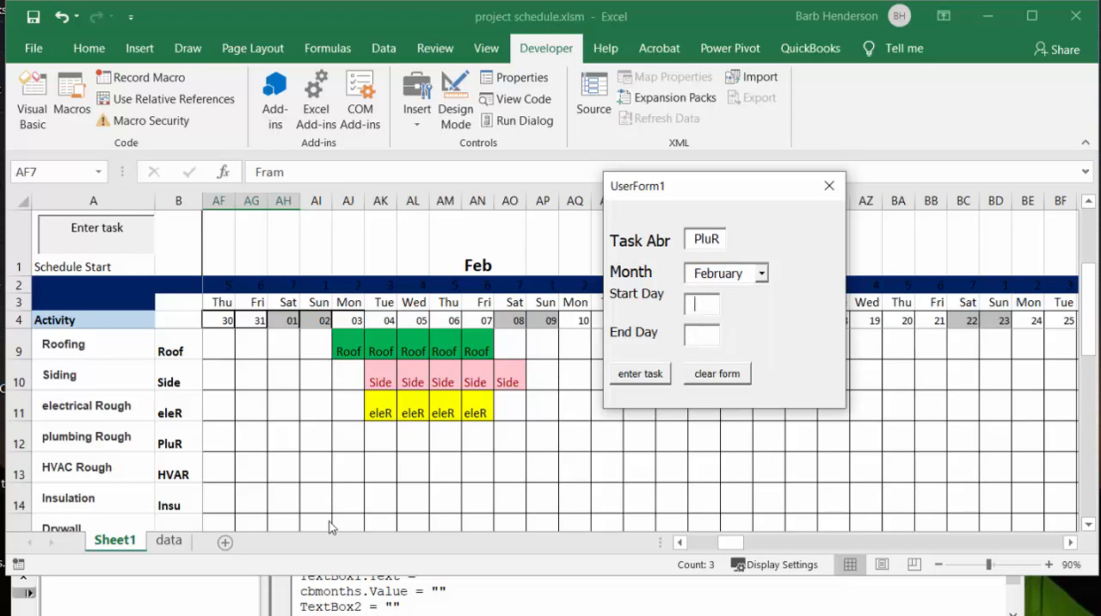
pyautogui.write('5')
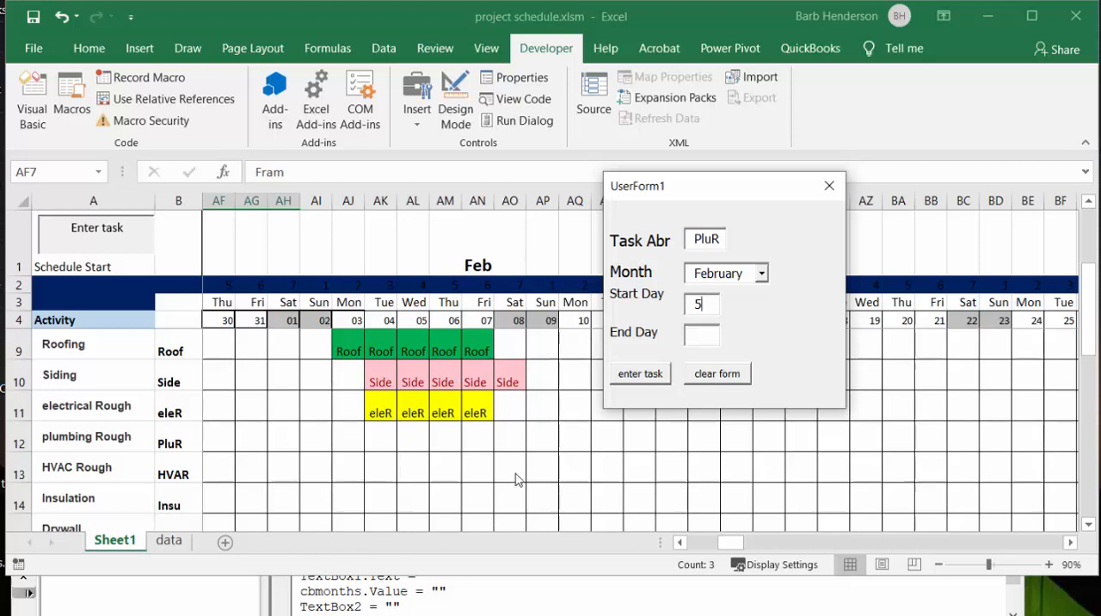
pyautogui.click(700, 334)
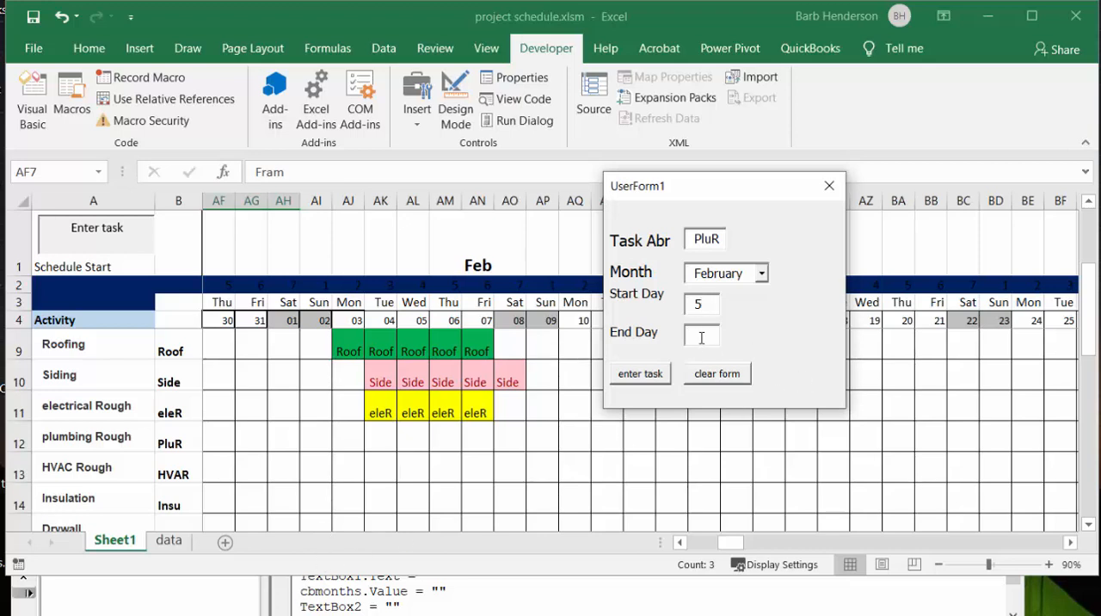
pyautogui.write('7')
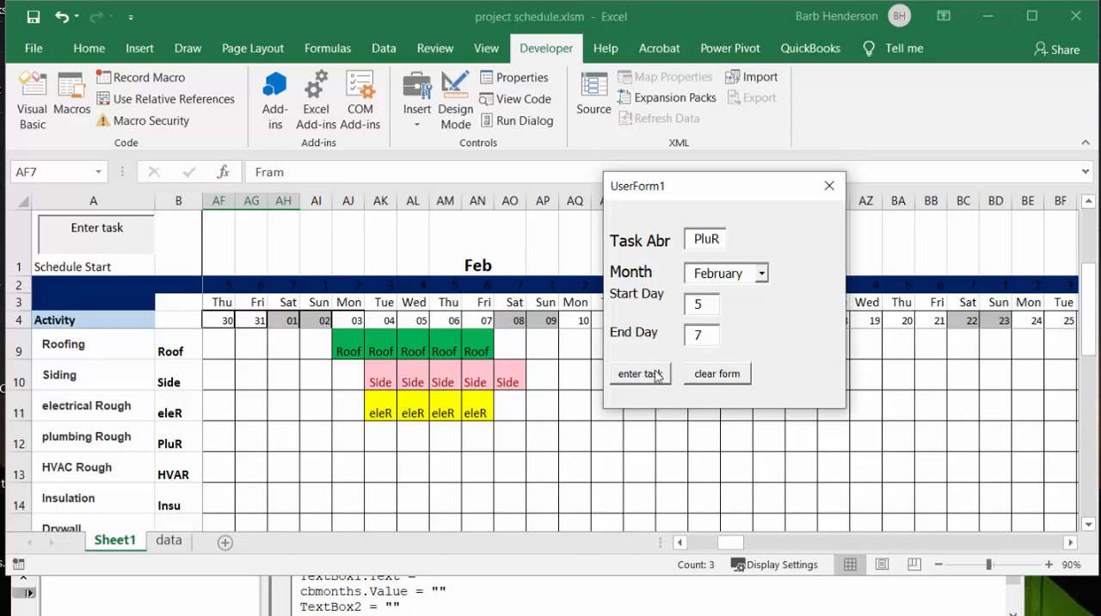
pyautogui.click(640, 373)
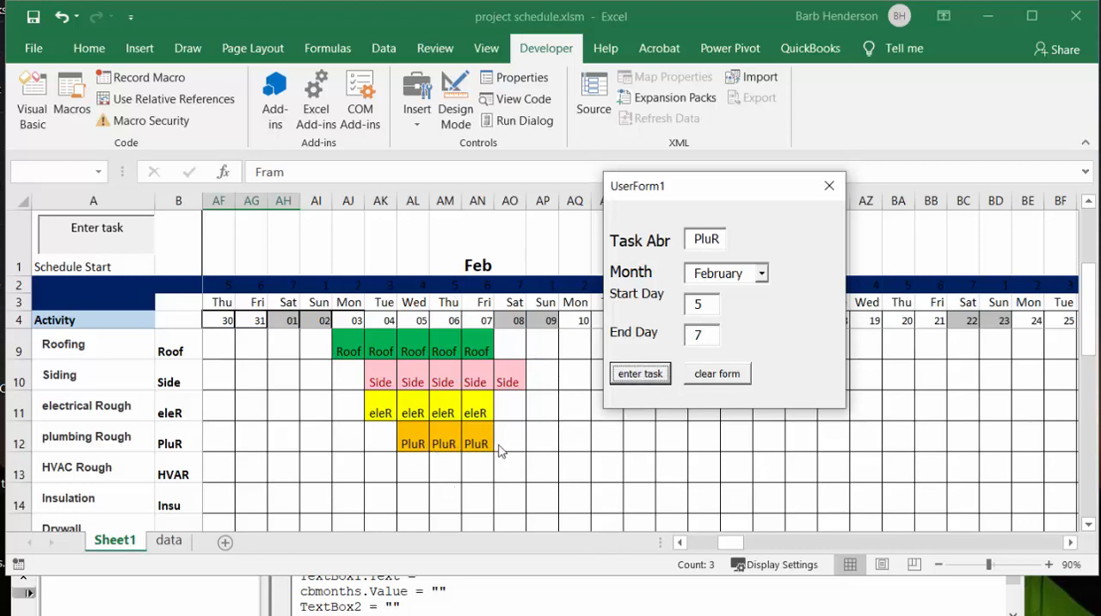
pyautogui.moveTo(485, 468)
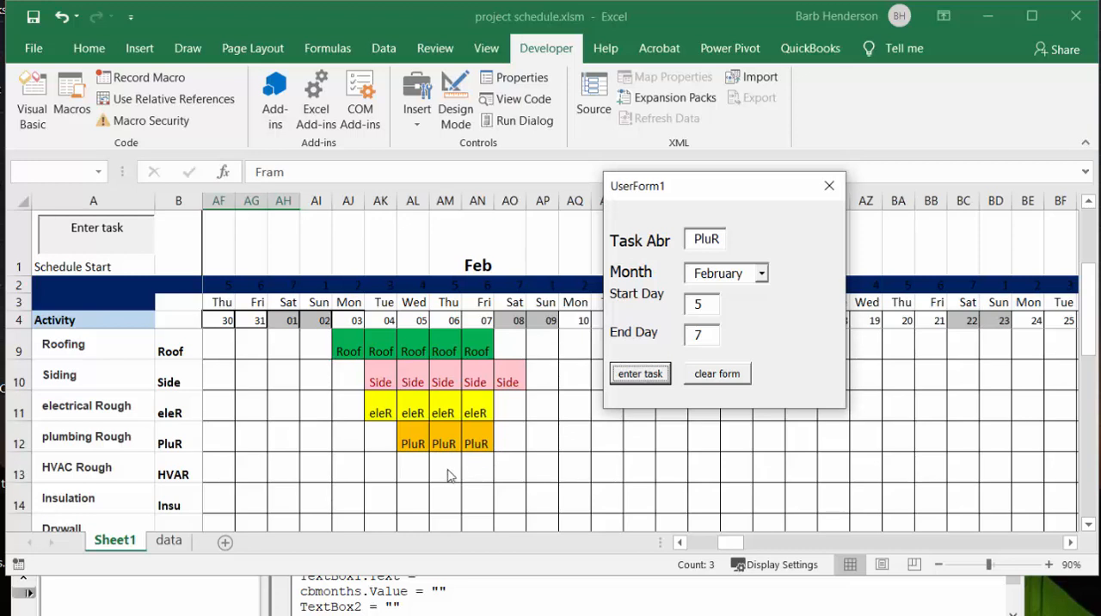
pyautogui.moveTo(95, 475)
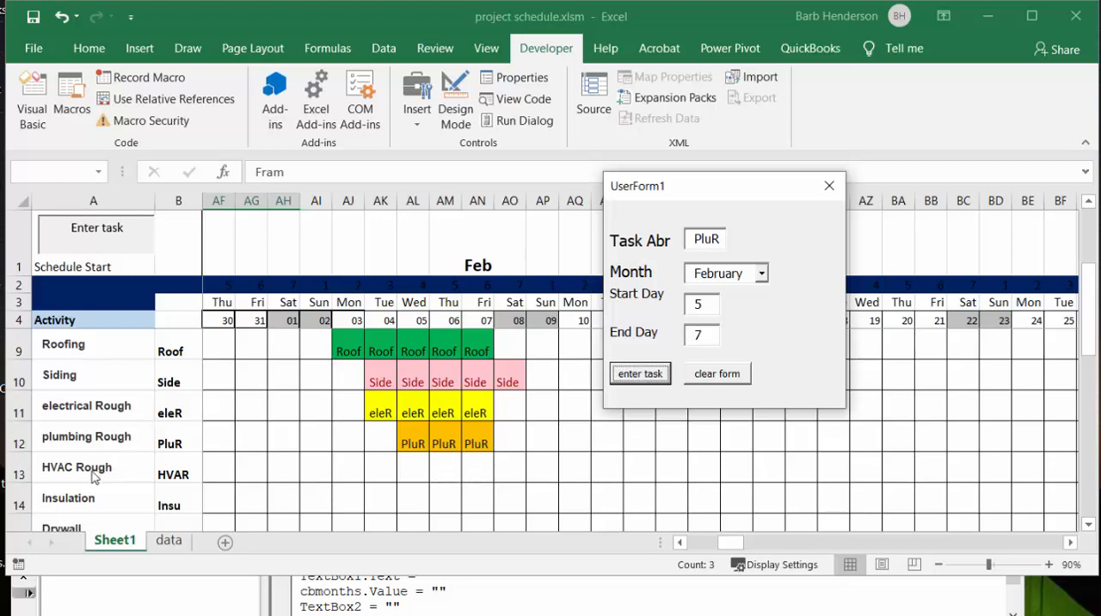
pyautogui.moveTo(113, 468)
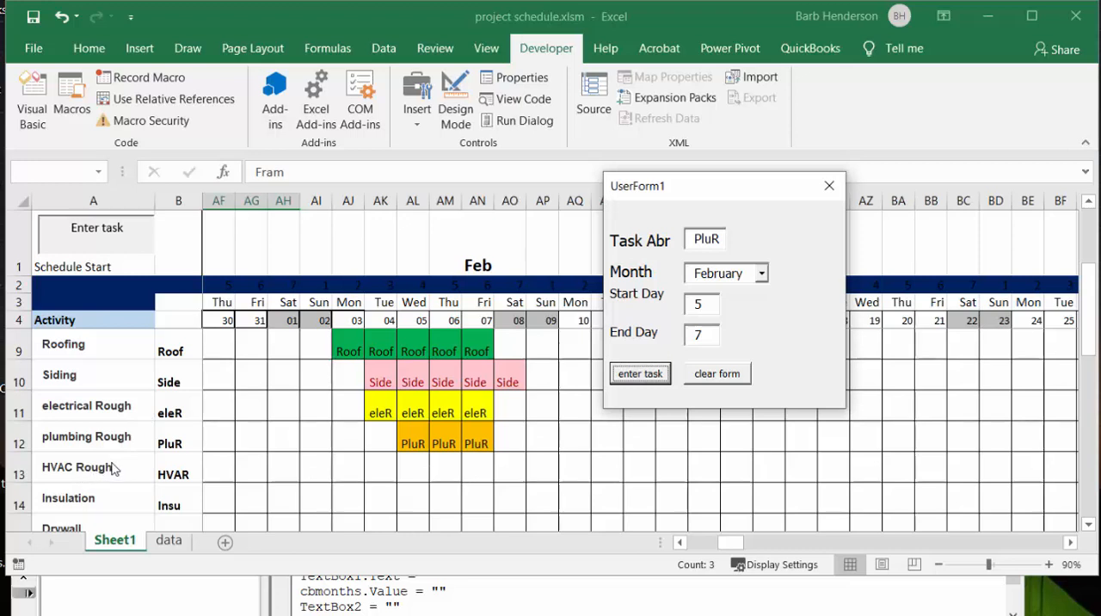
pyautogui.moveTo(172, 468)
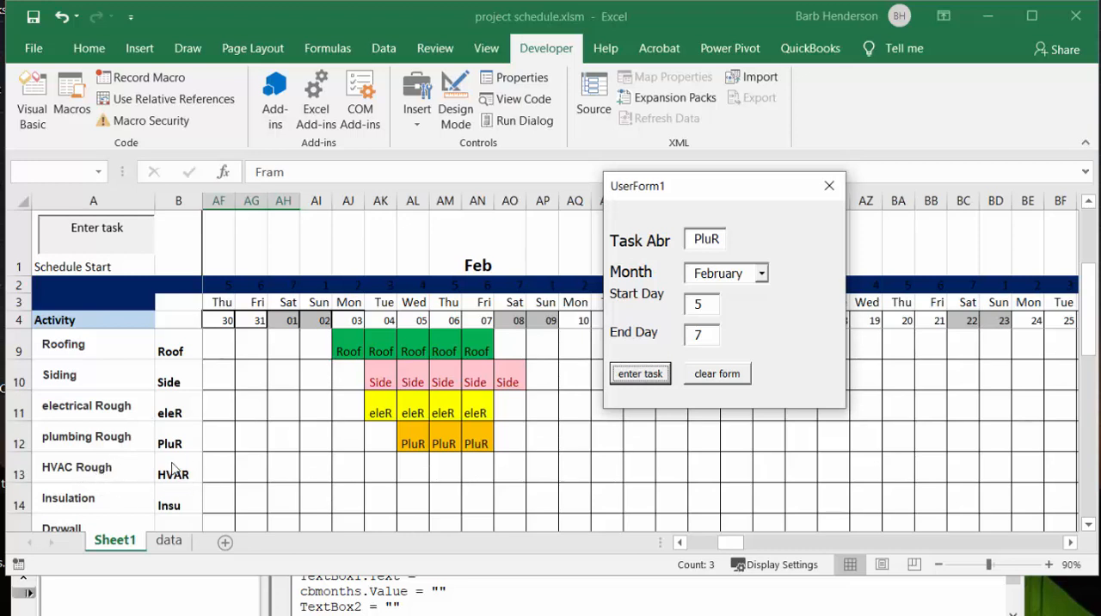
pyautogui.moveTo(176, 479)
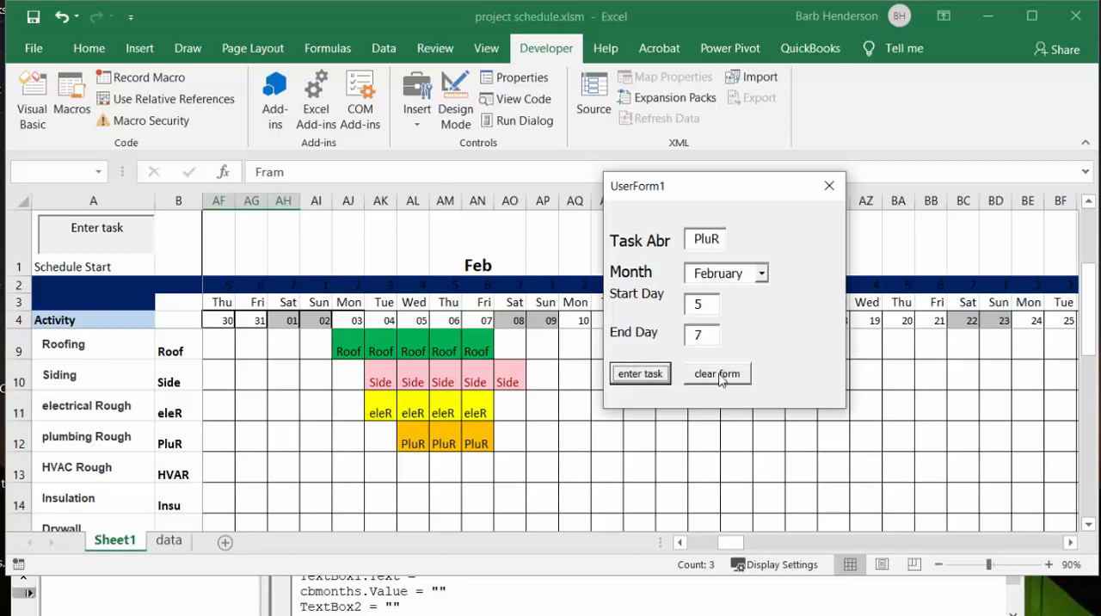
# Step: Clear the form, move it aside, and enter task HVAR with month February
pyautogui.click(716, 373)
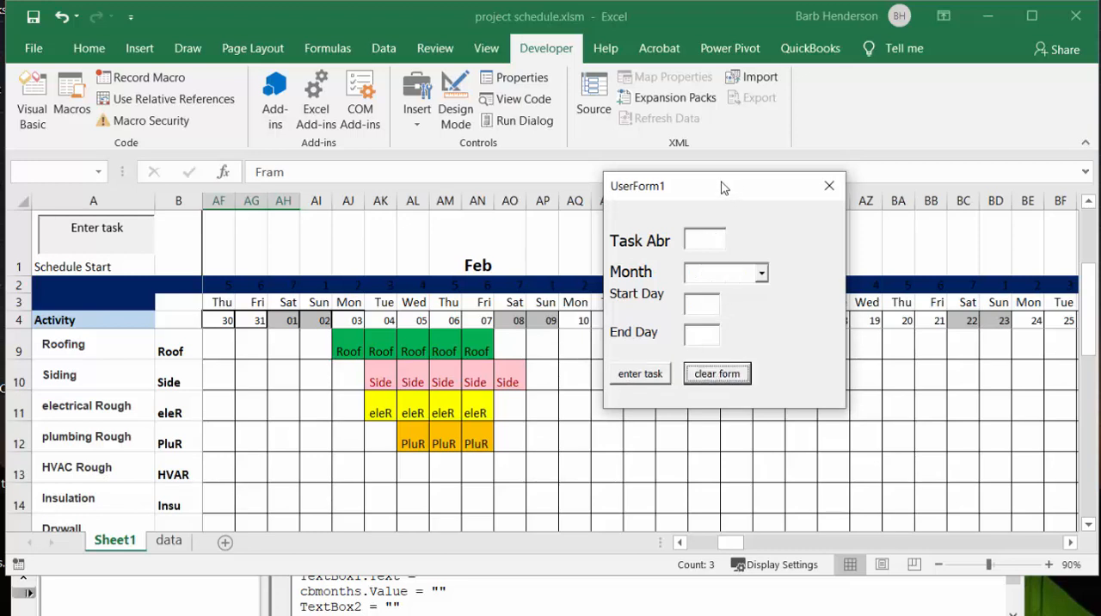
pyautogui.moveTo(723, 186); pyautogui.dragTo(795, 156)
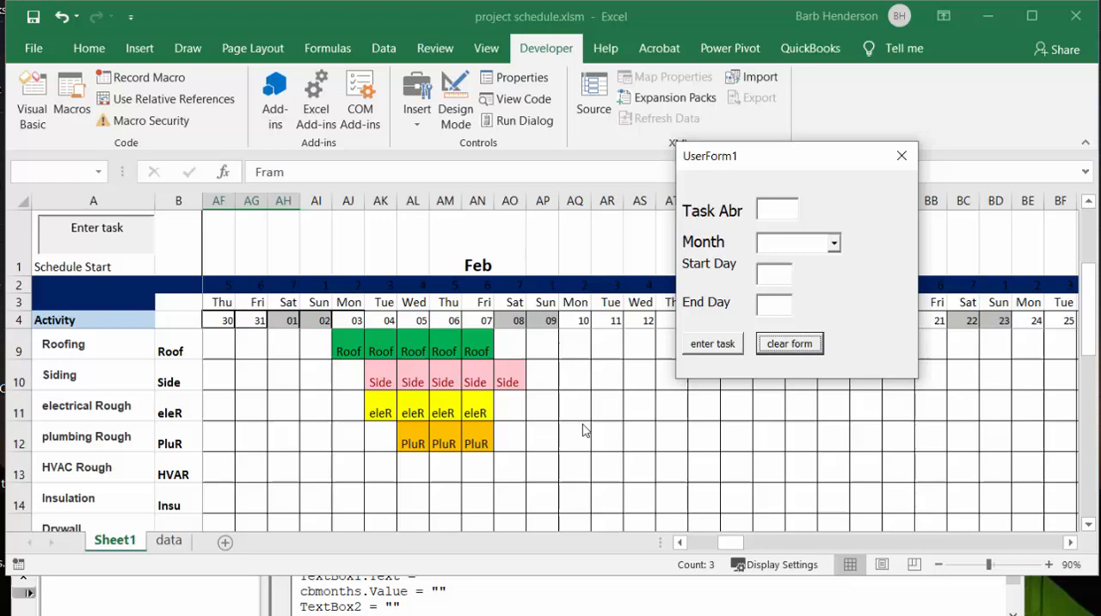
pyautogui.moveTo(581, 351)
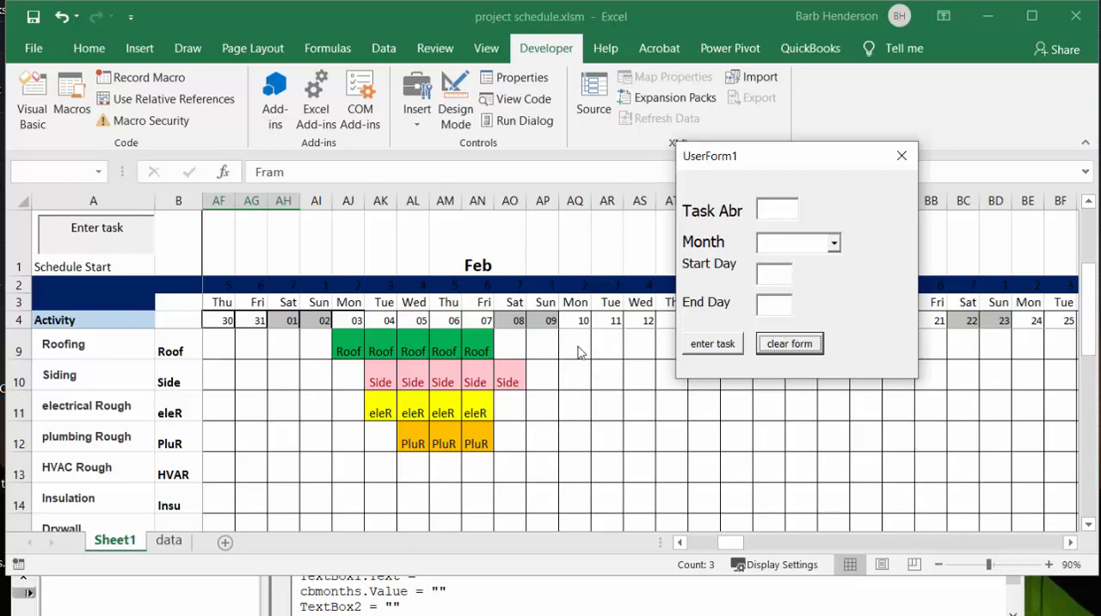
pyautogui.moveTo(434, 444)
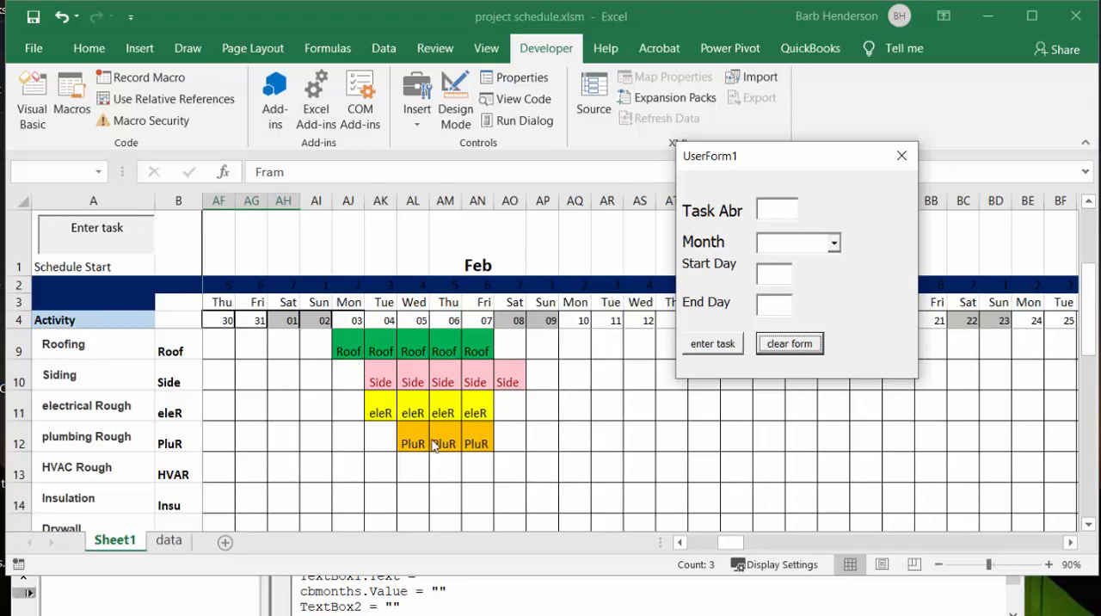
pyautogui.moveTo(577, 469)
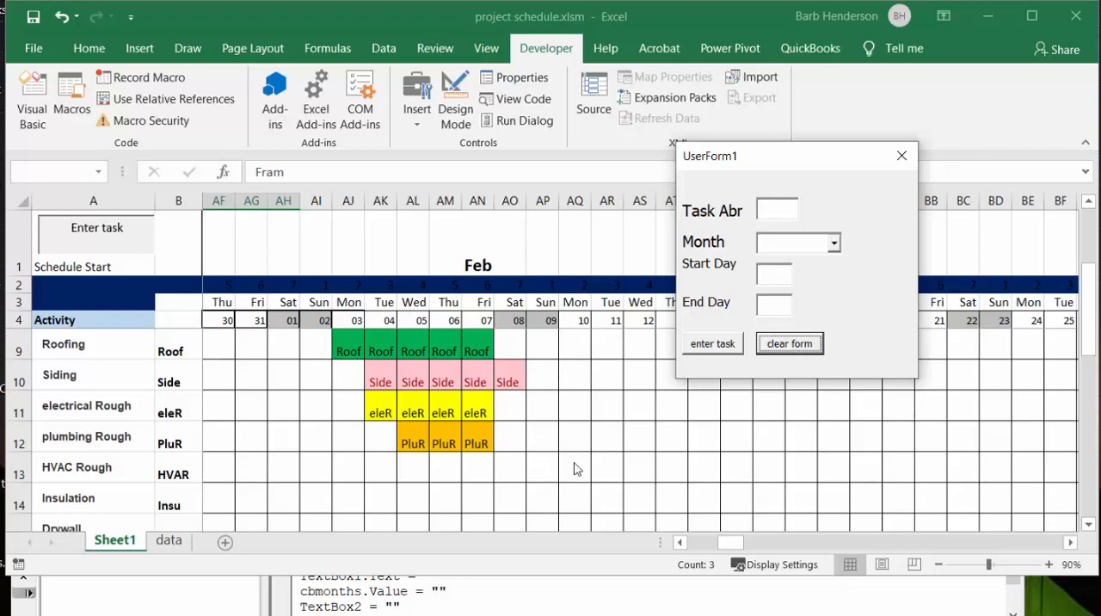
pyautogui.moveTo(252, 428)
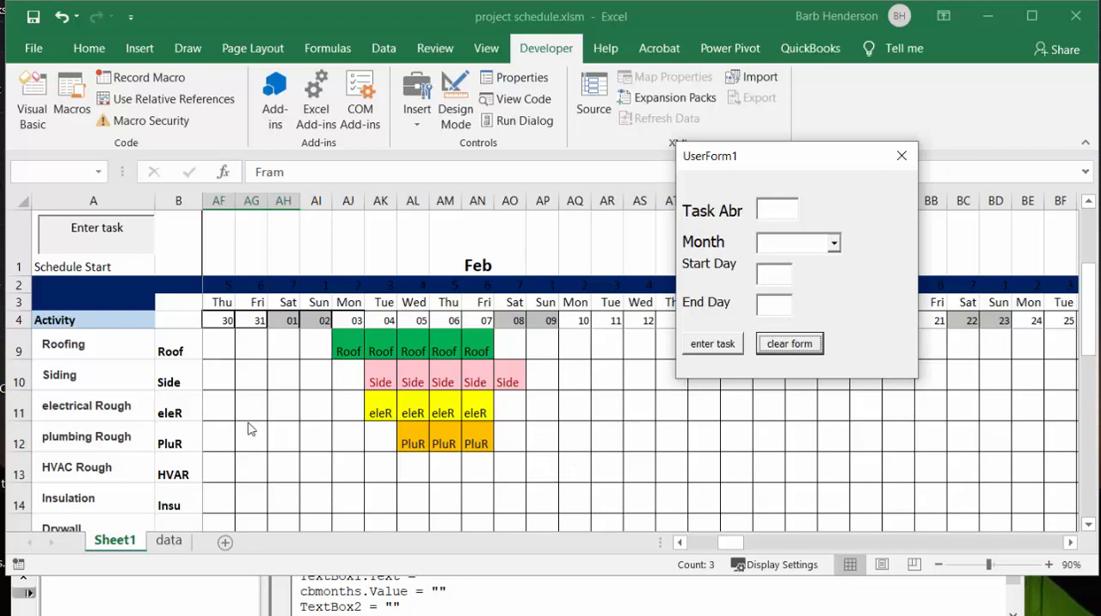
pyautogui.moveTo(737, 199)
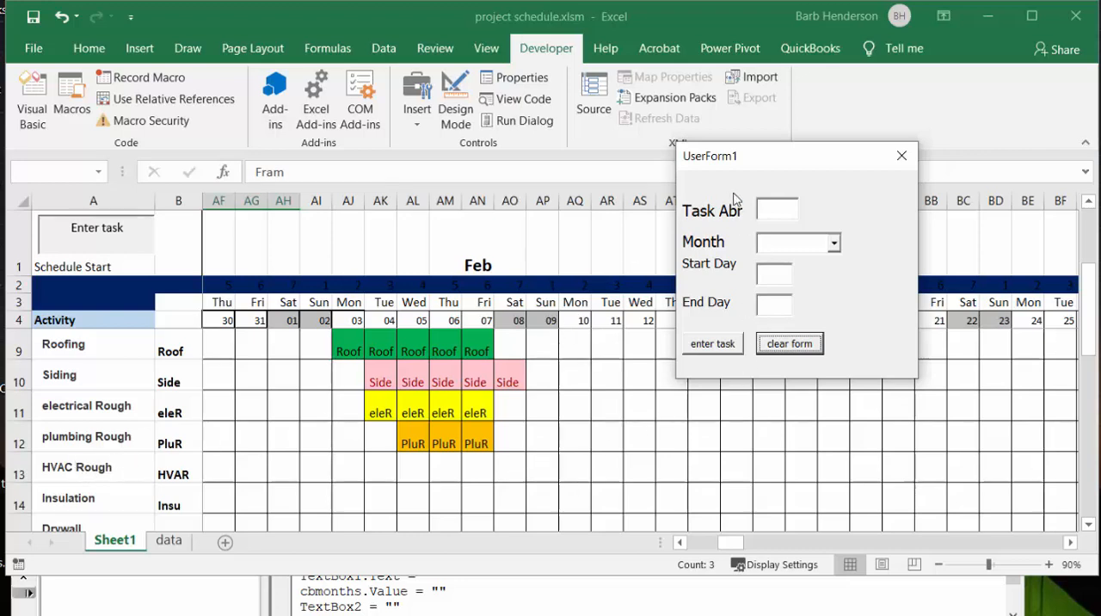
pyautogui.click(776, 210)
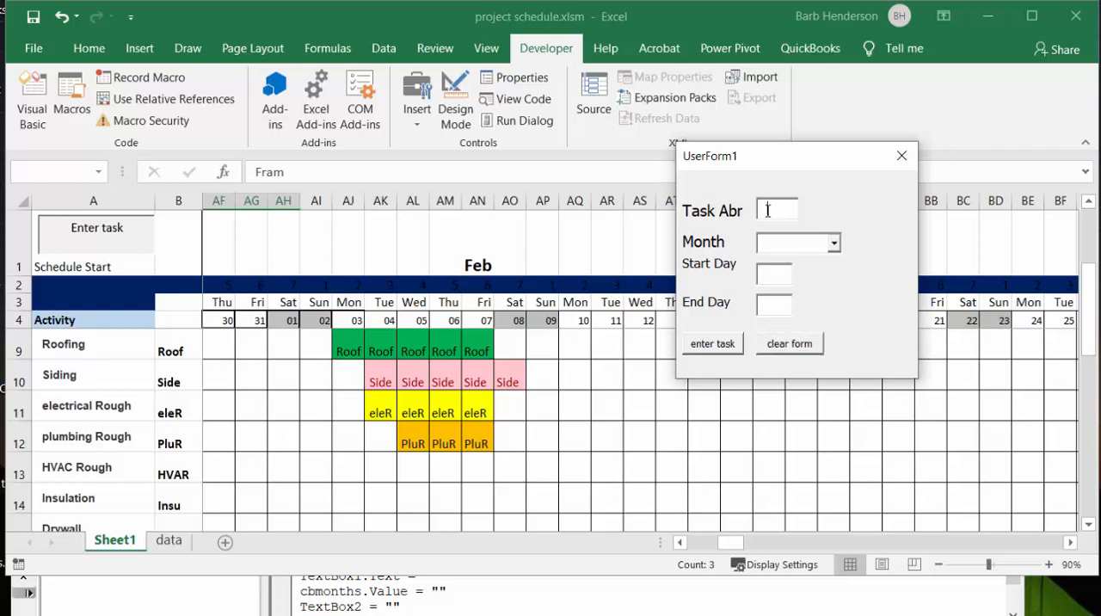
pyautogui.write('HVAR')
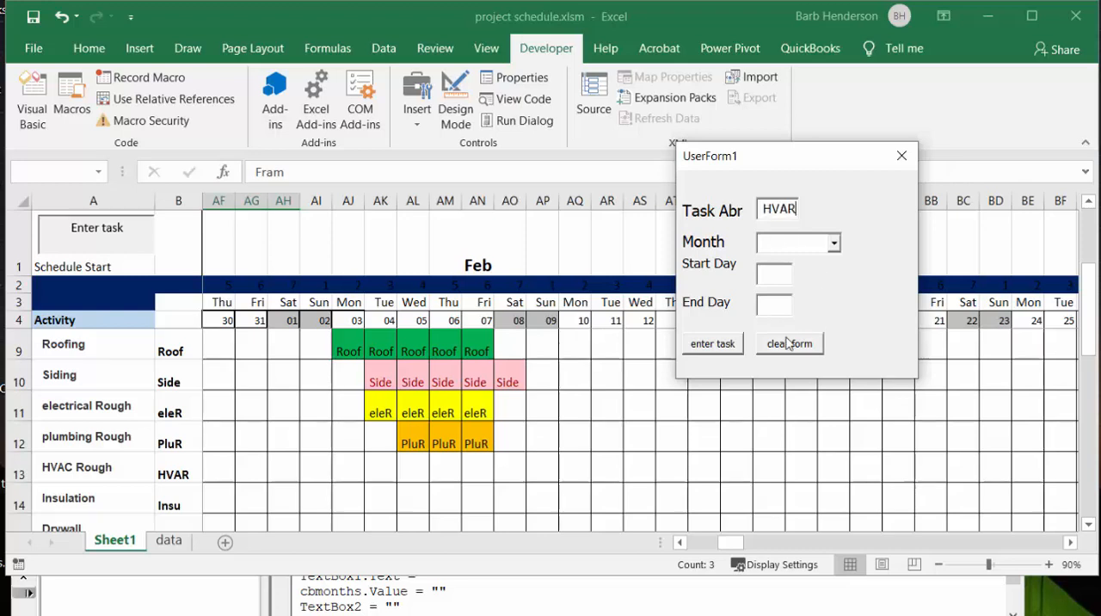
pyautogui.click(831, 243)
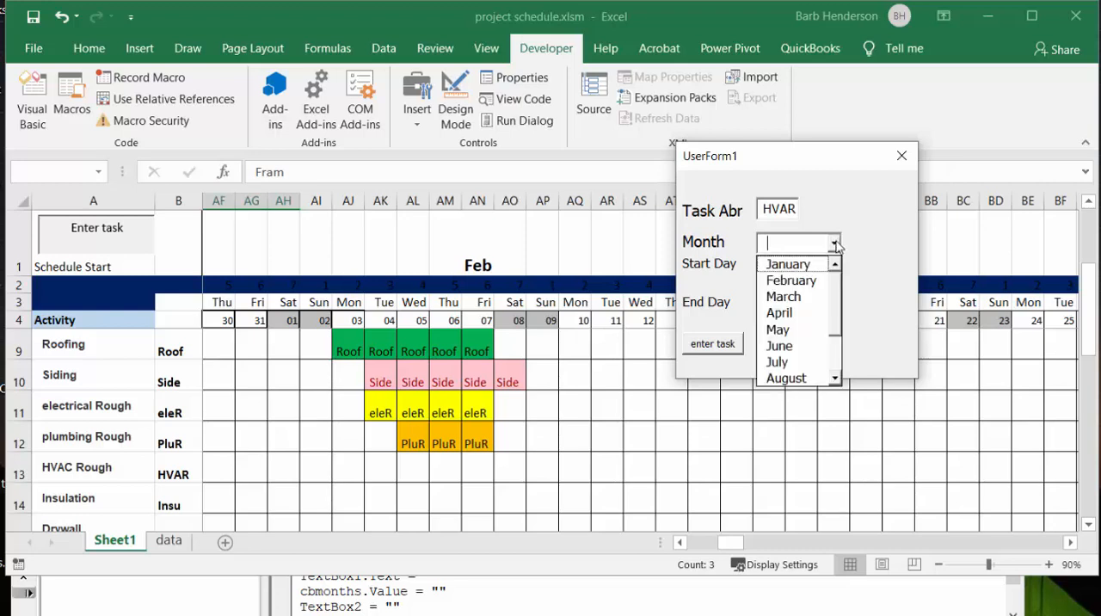
pyautogui.click(833, 242)
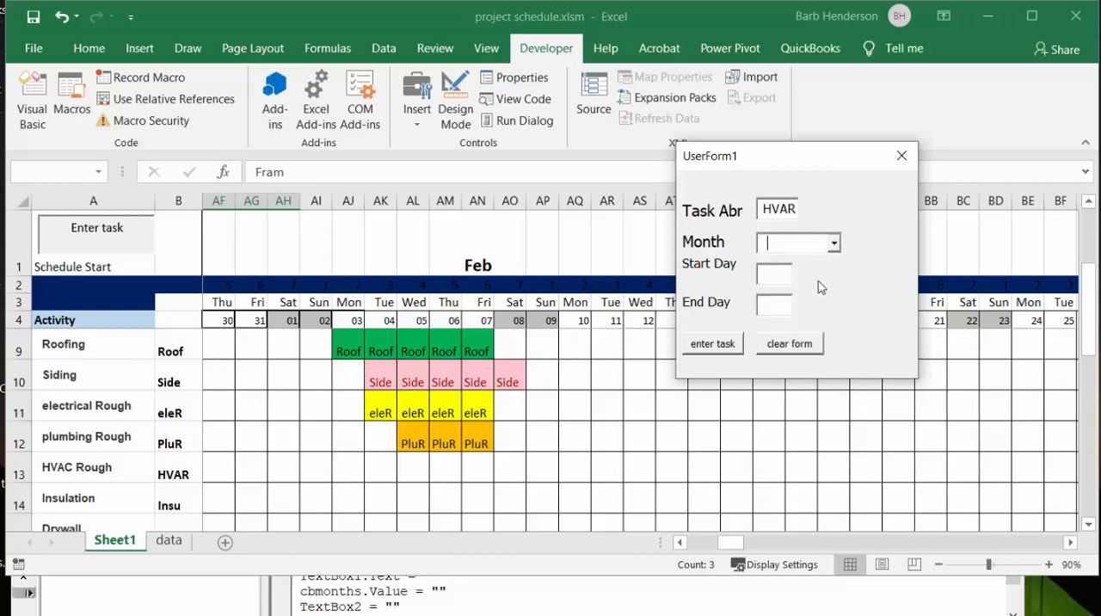
pyautogui.click(790, 243)
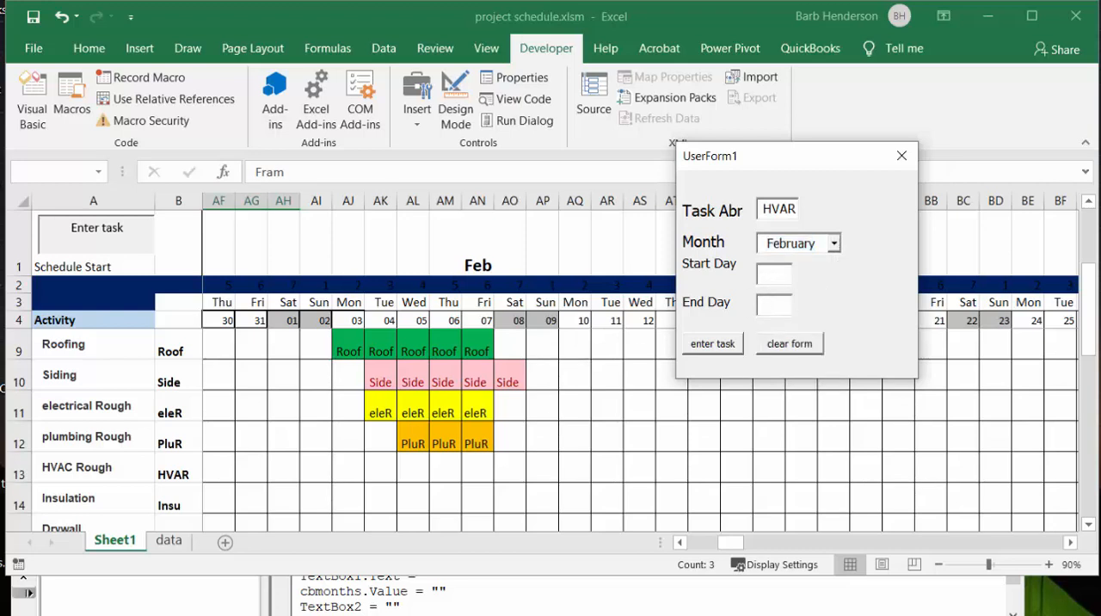
# Step: Set start day 10 and end day 13, add HVAR to the schedule, then clear and close the form
pyautogui.write('10')
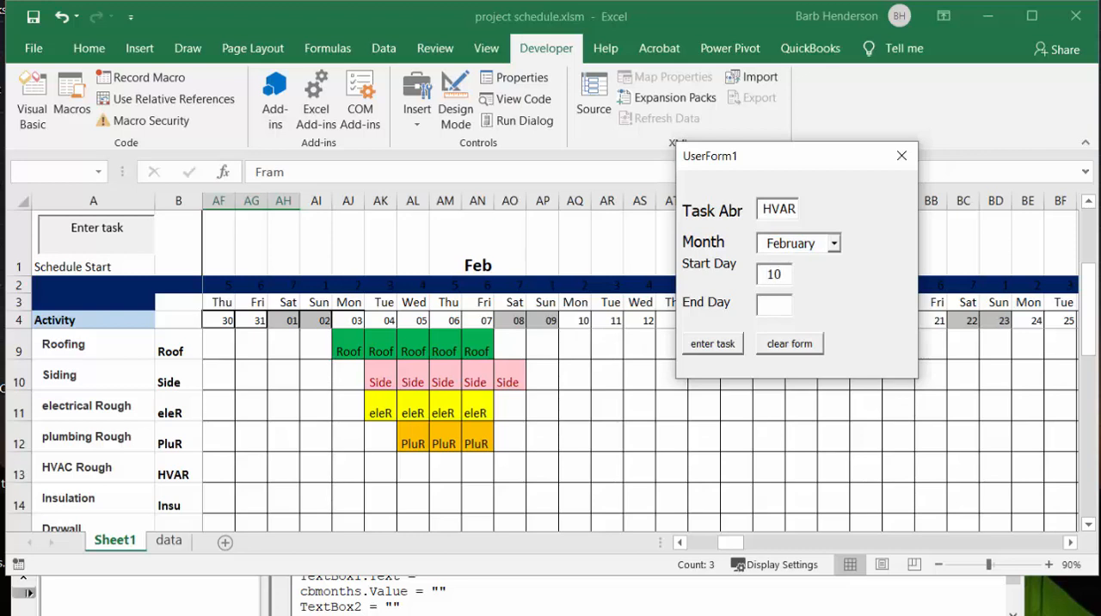
pyautogui.moveTo(620, 515)
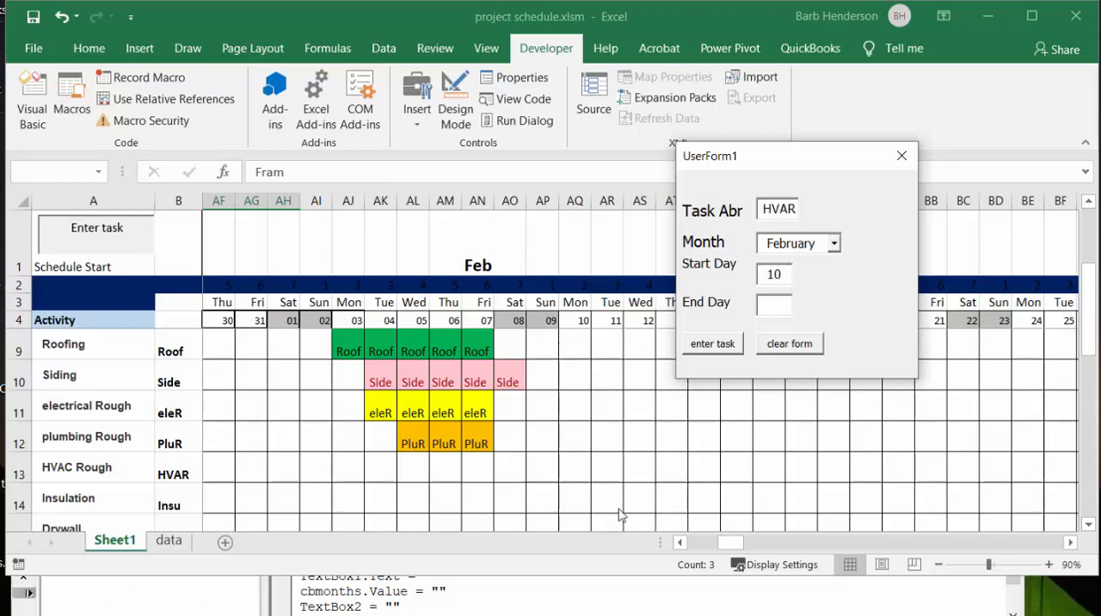
pyautogui.click(772, 304)
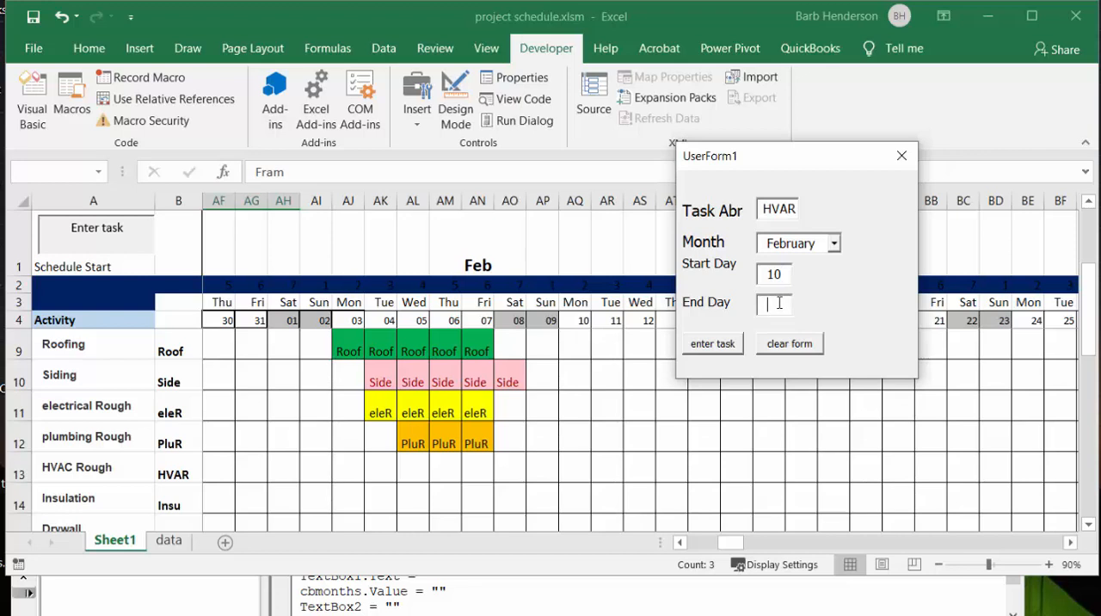
pyautogui.write('13')
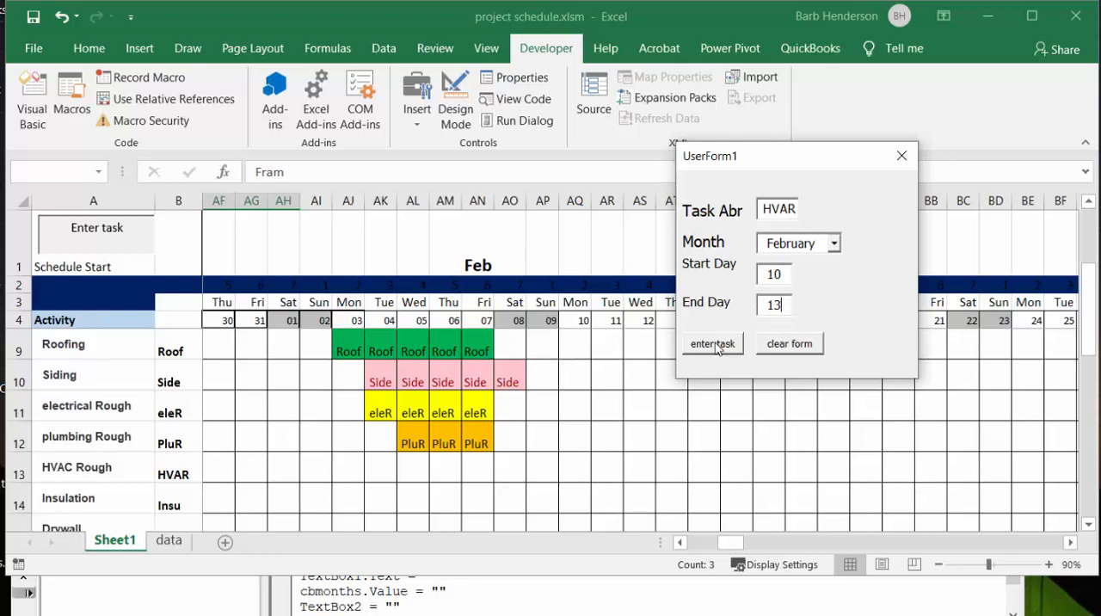
pyautogui.click(712, 343)
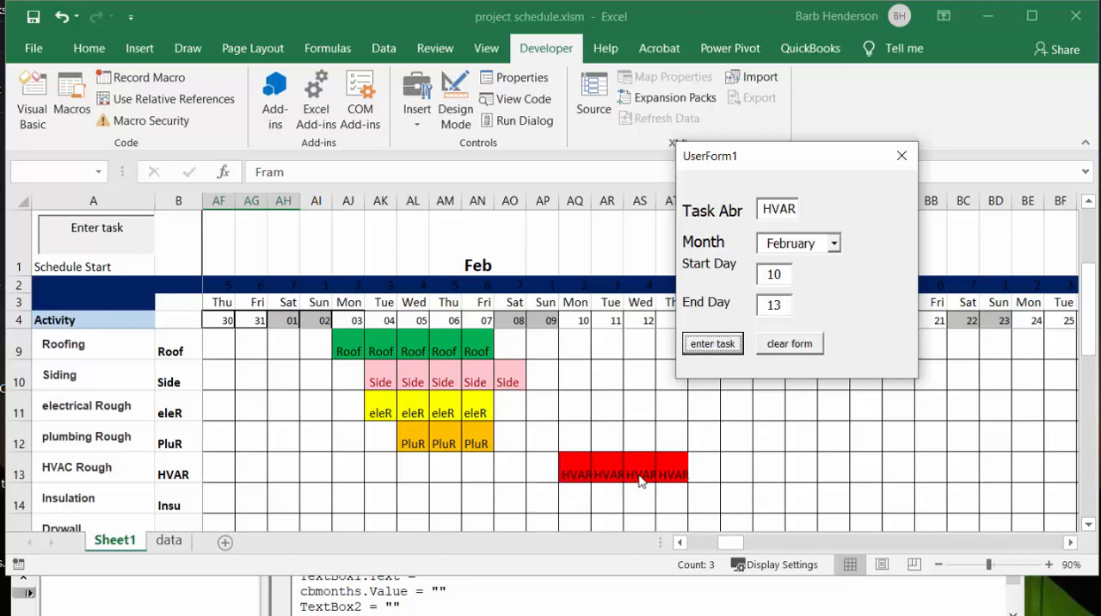
pyautogui.click(789, 342)
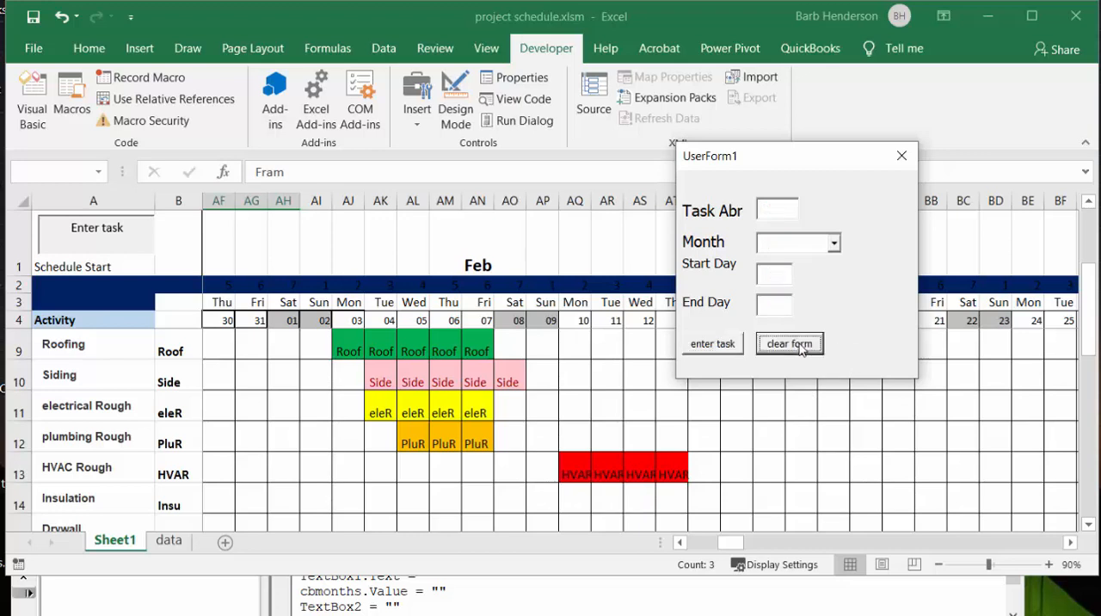
pyautogui.click(902, 157)
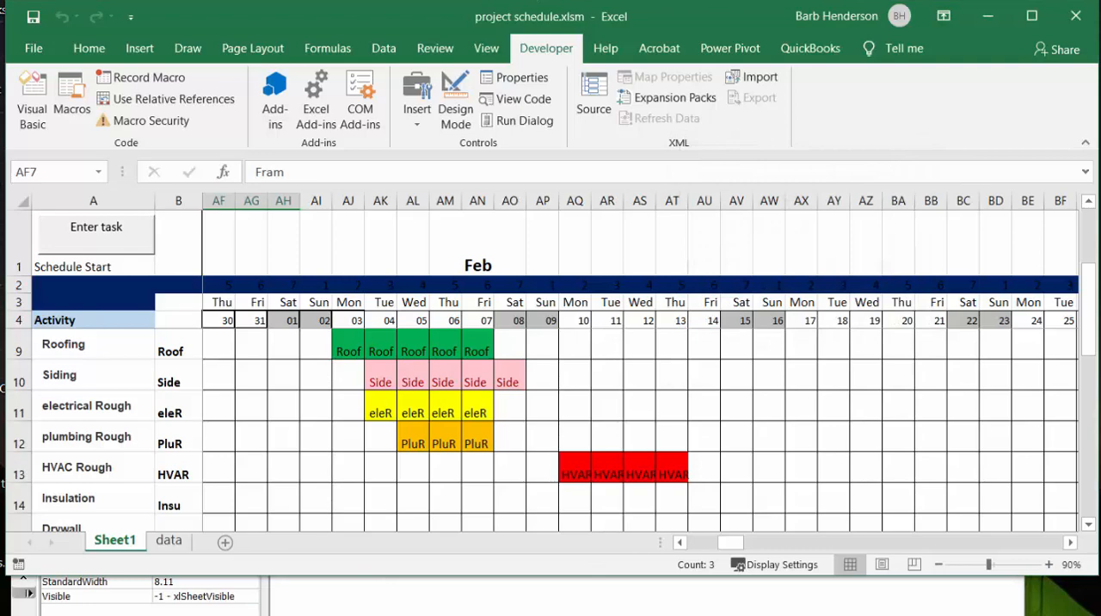
pyautogui.click(33, 89)
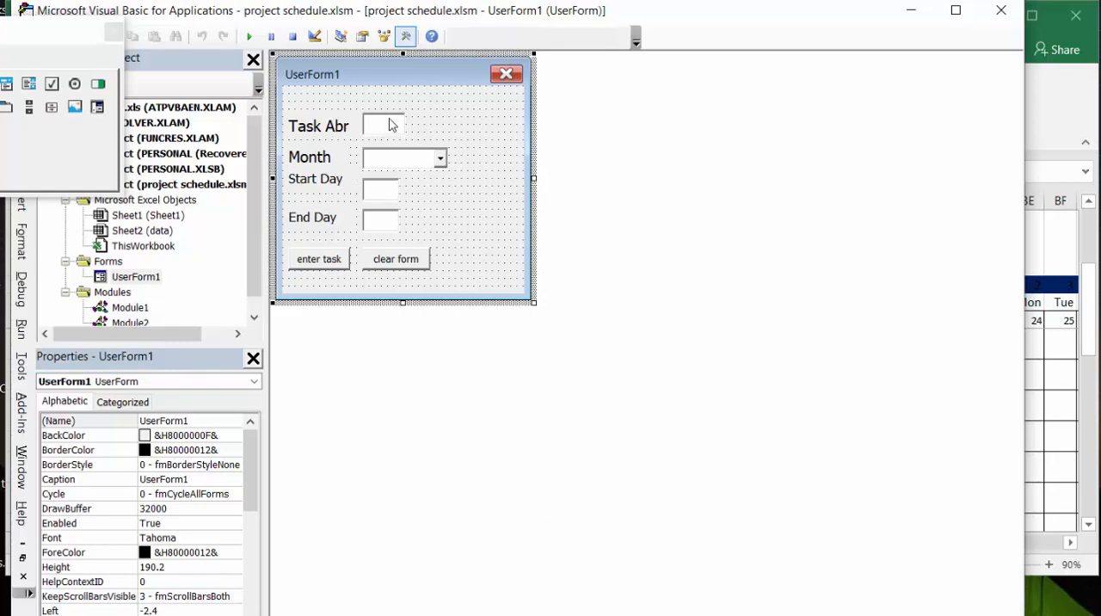
pyautogui.moveTo(375, 146)
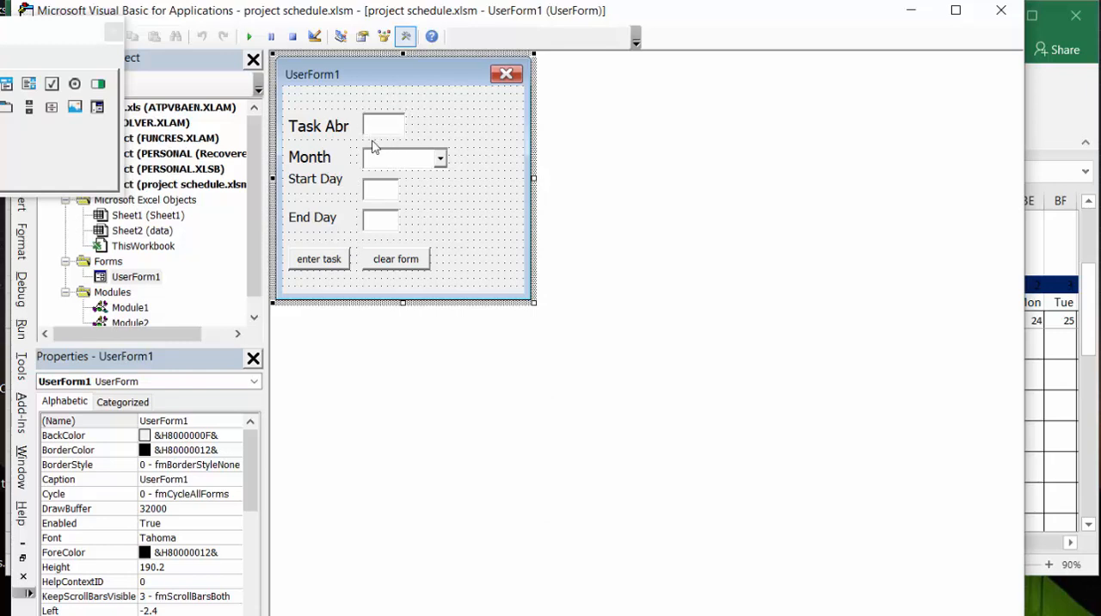
pyautogui.moveTo(388, 200)
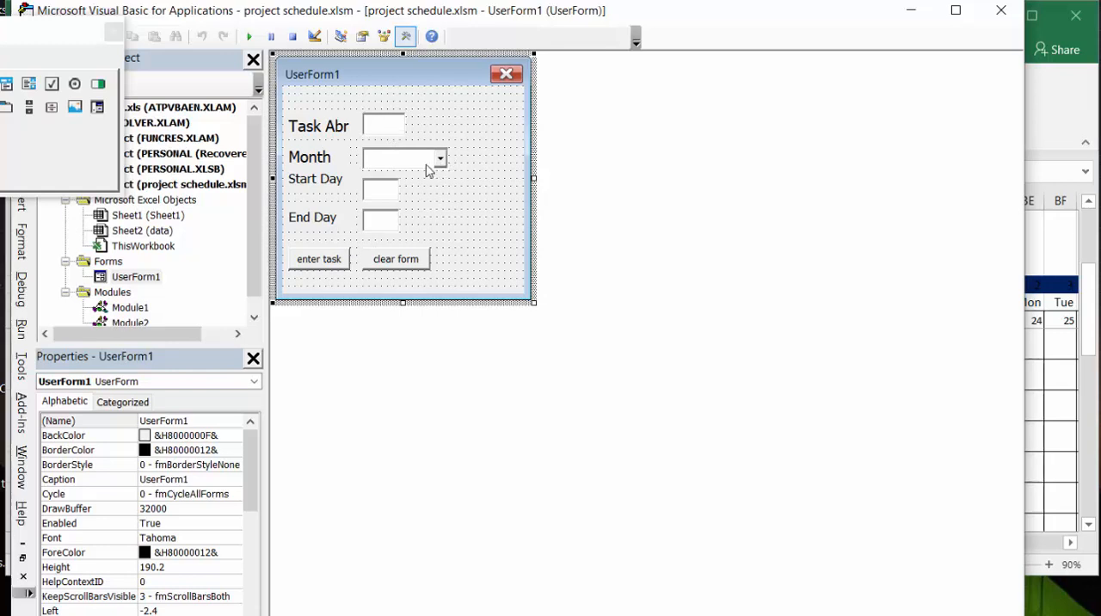
pyautogui.click(399, 158)
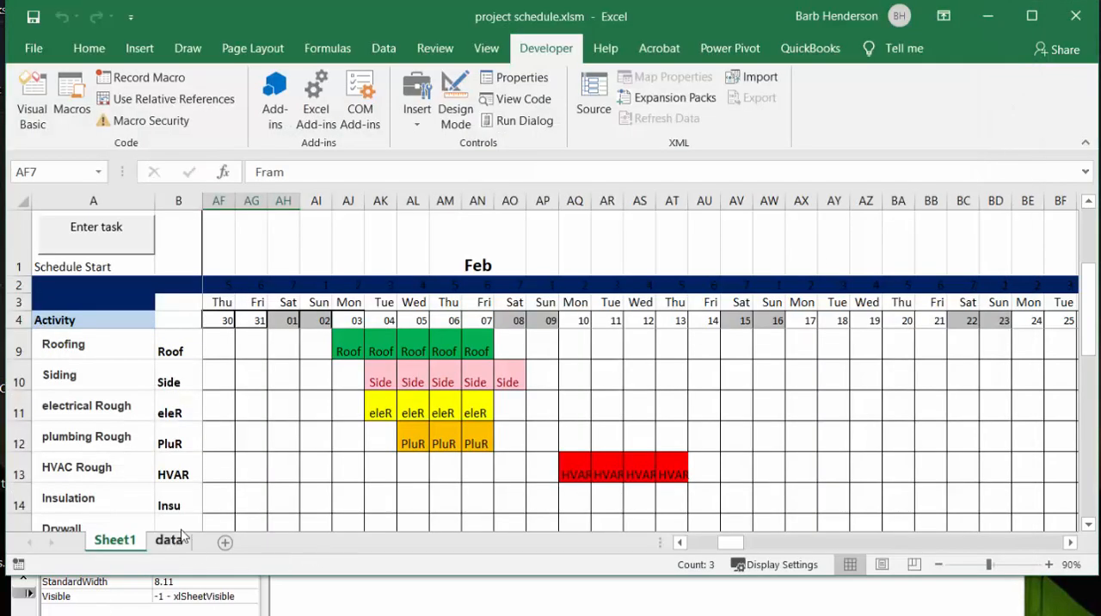
# Step: Show the data sheet listing the month names January to December in column A
pyautogui.click(169, 541)
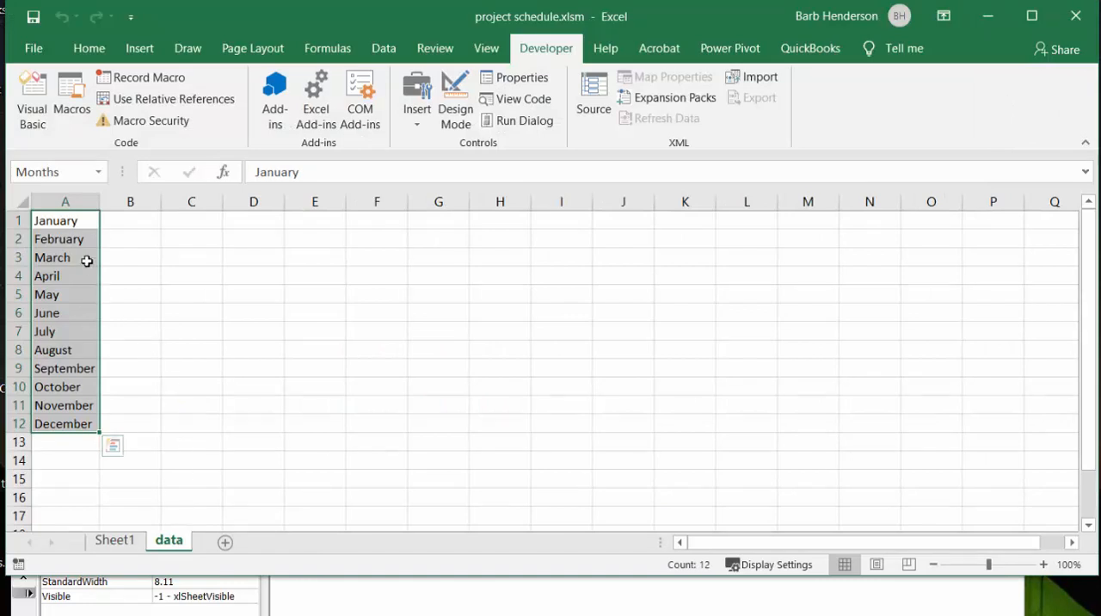
pyautogui.moveTo(148, 479)
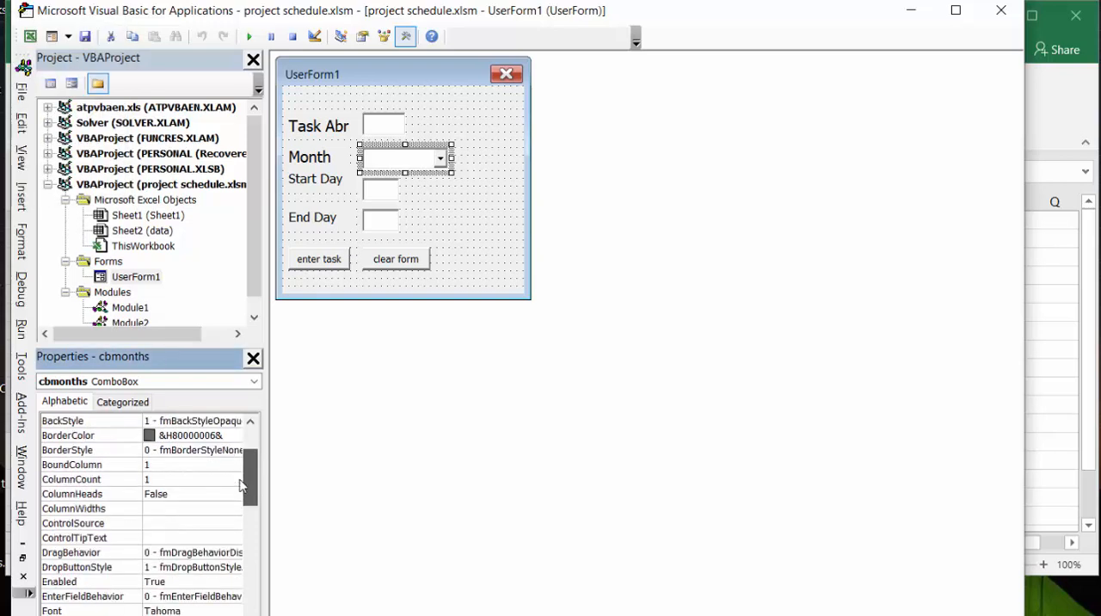
# Step: Scroll the cbmonths combo box properties to see its RowSource set to Months
pyautogui.scroll(-3)
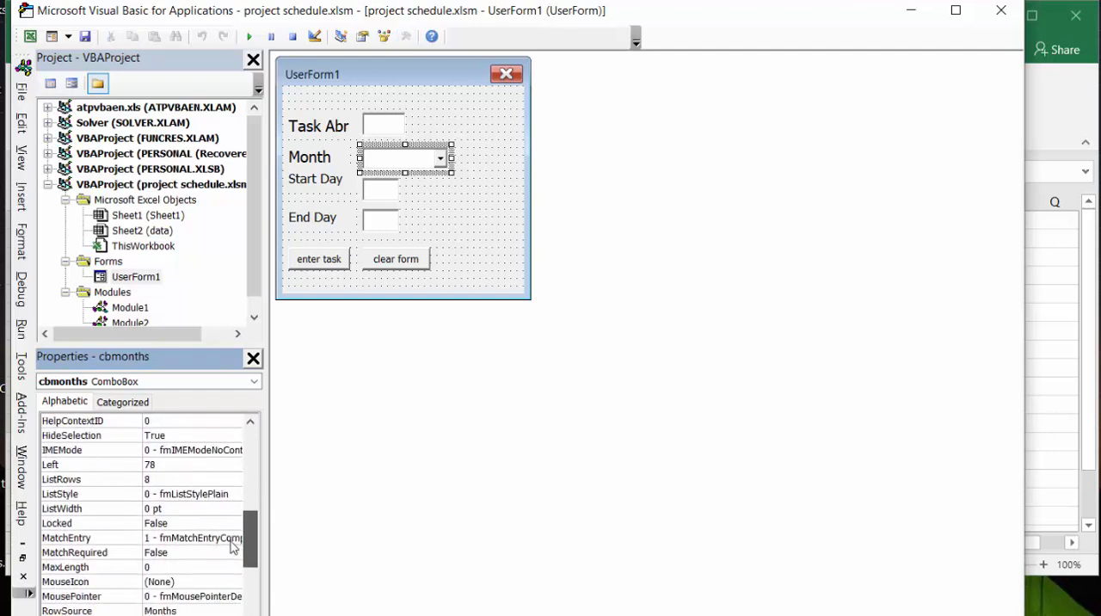
pyautogui.moveTo(157, 609)
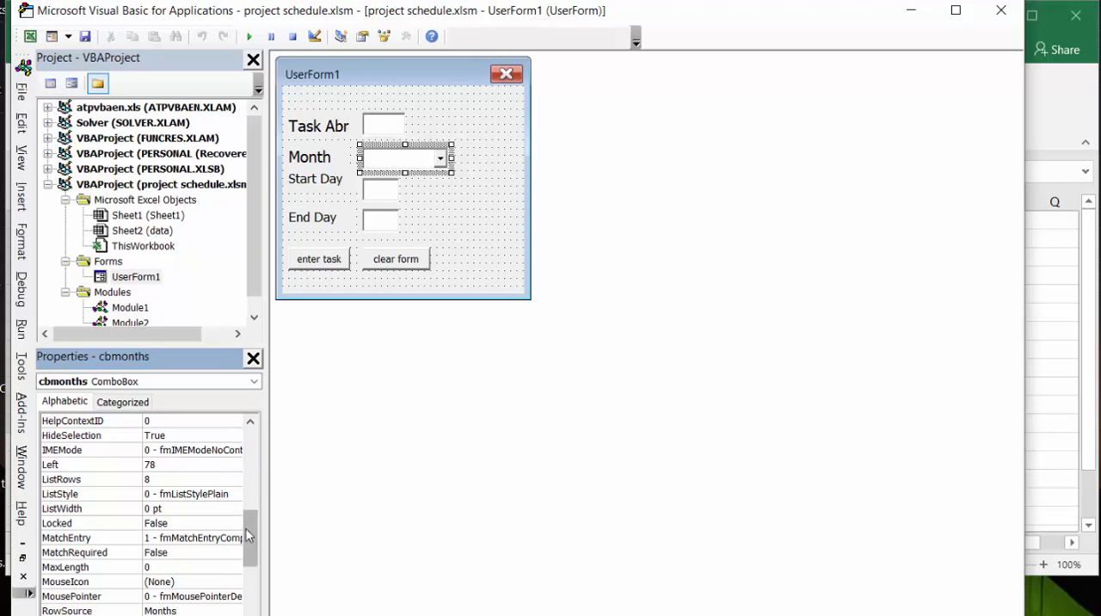
pyautogui.scroll(-3)
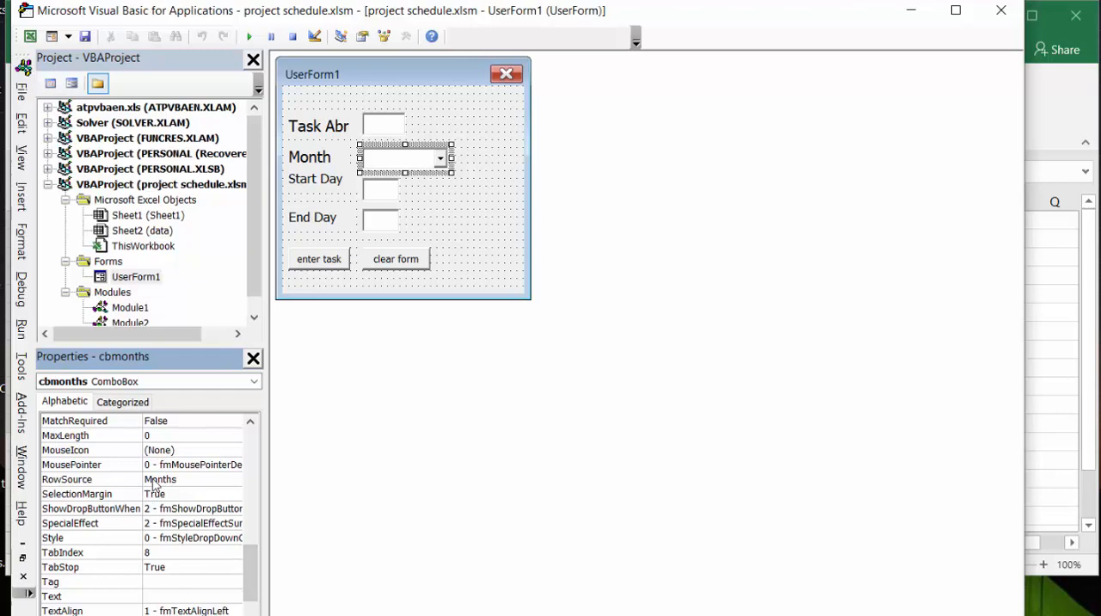
pyautogui.moveTo(339, 448)
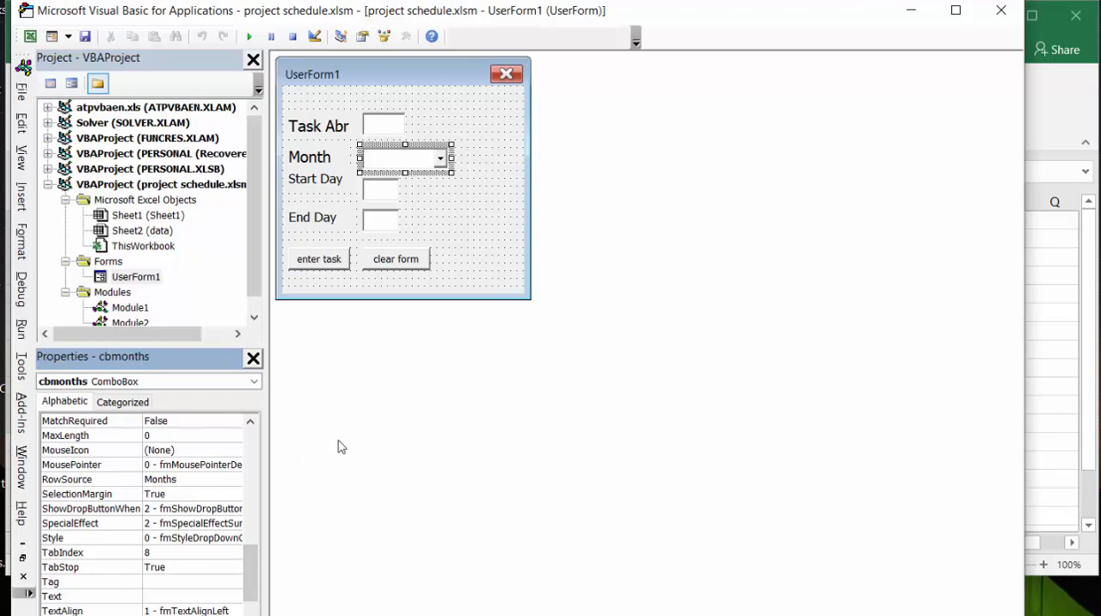
pyautogui.moveTo(601, 348)
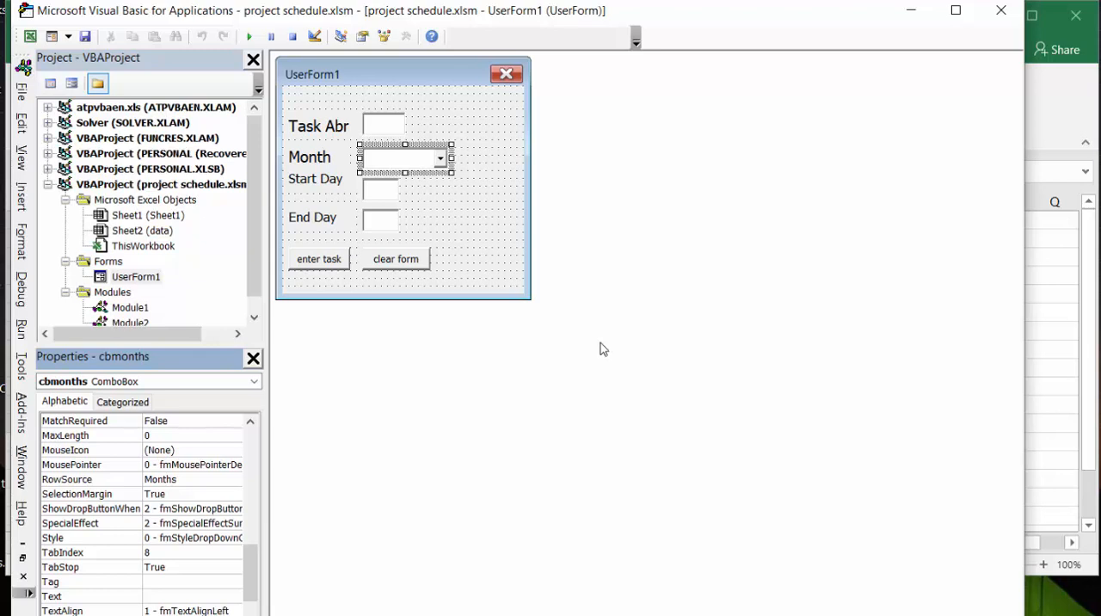
pyautogui.moveTo(303, 293)
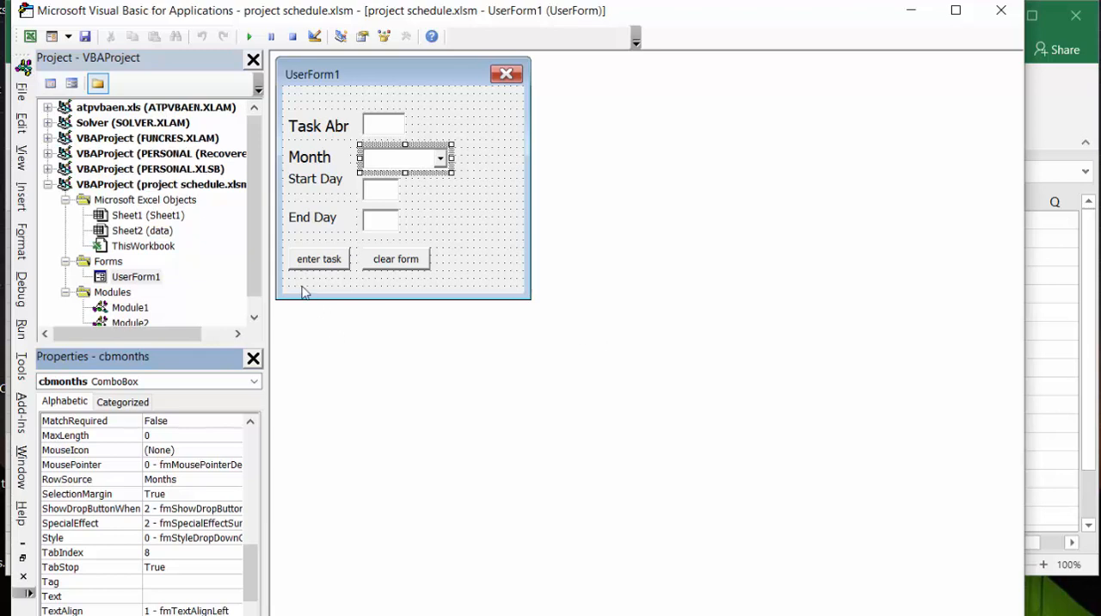
pyautogui.moveTo(320, 262)
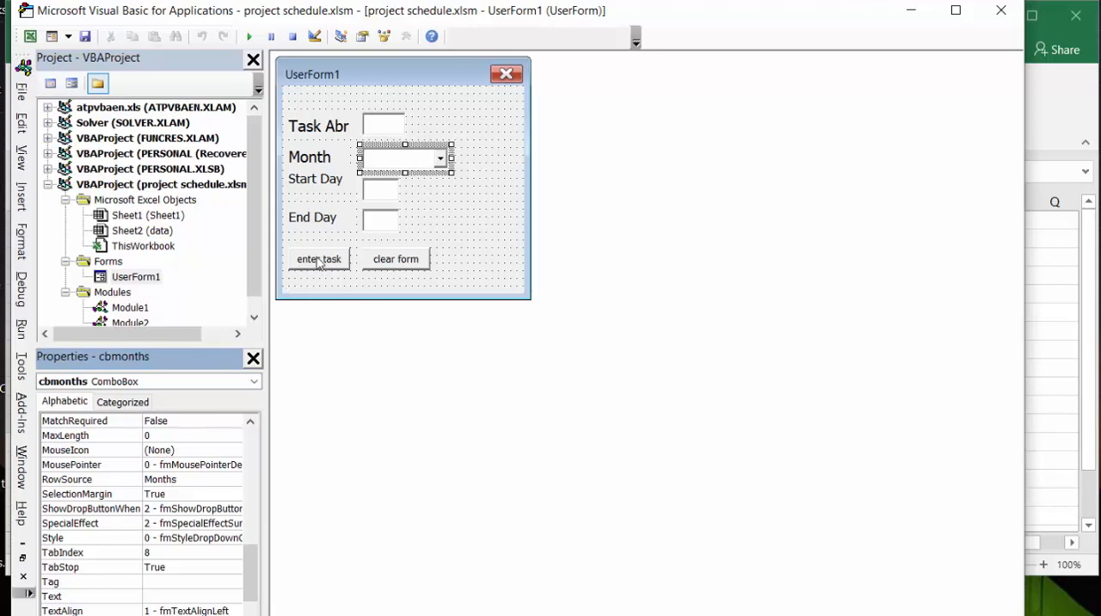
# Step: View the code behind the enter task CommandButton1 on UserForm1
pyautogui.click(319, 258)
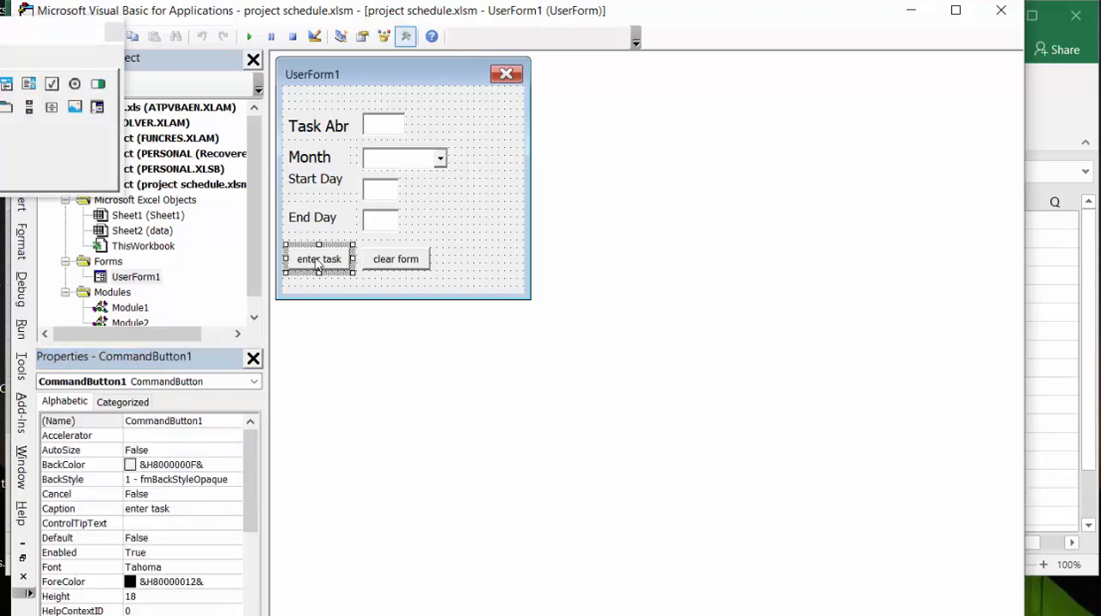
pyautogui.rightClick(321, 258)
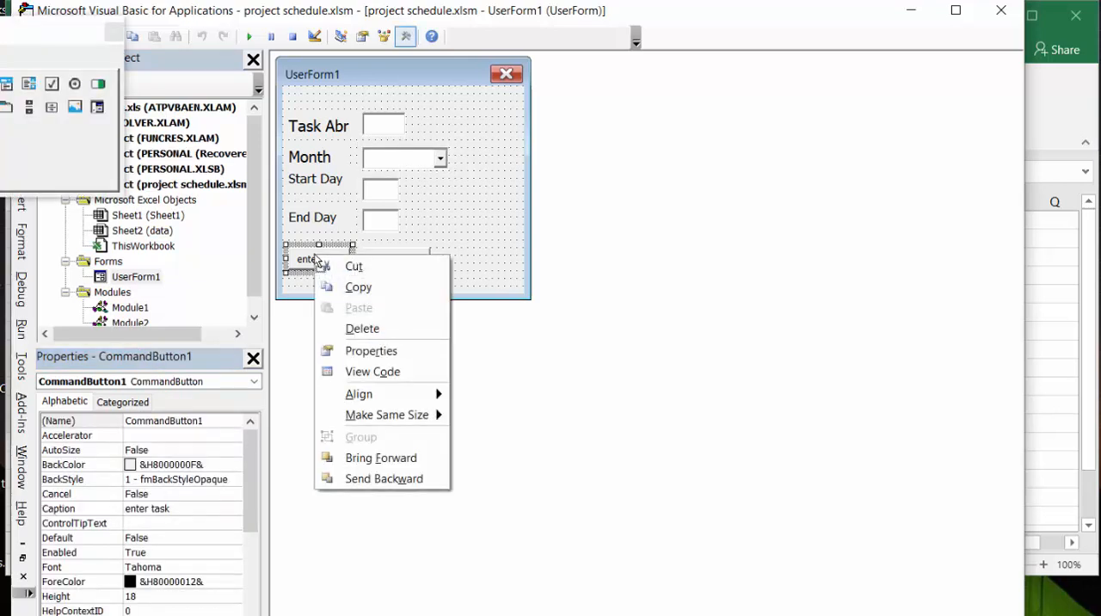
pyautogui.moveTo(371, 372)
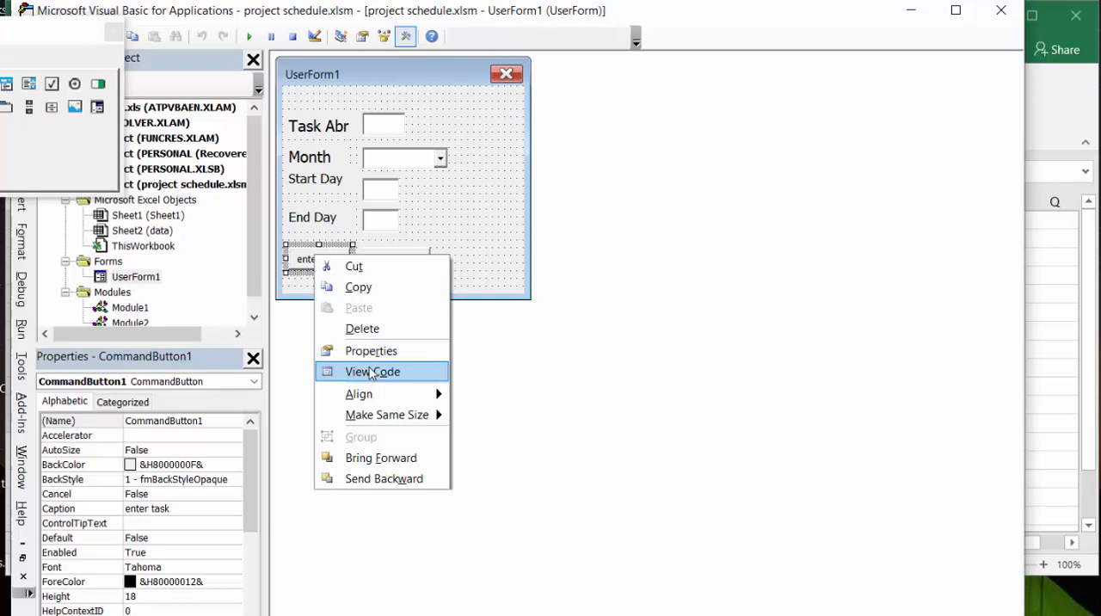
pyautogui.click(372, 372)
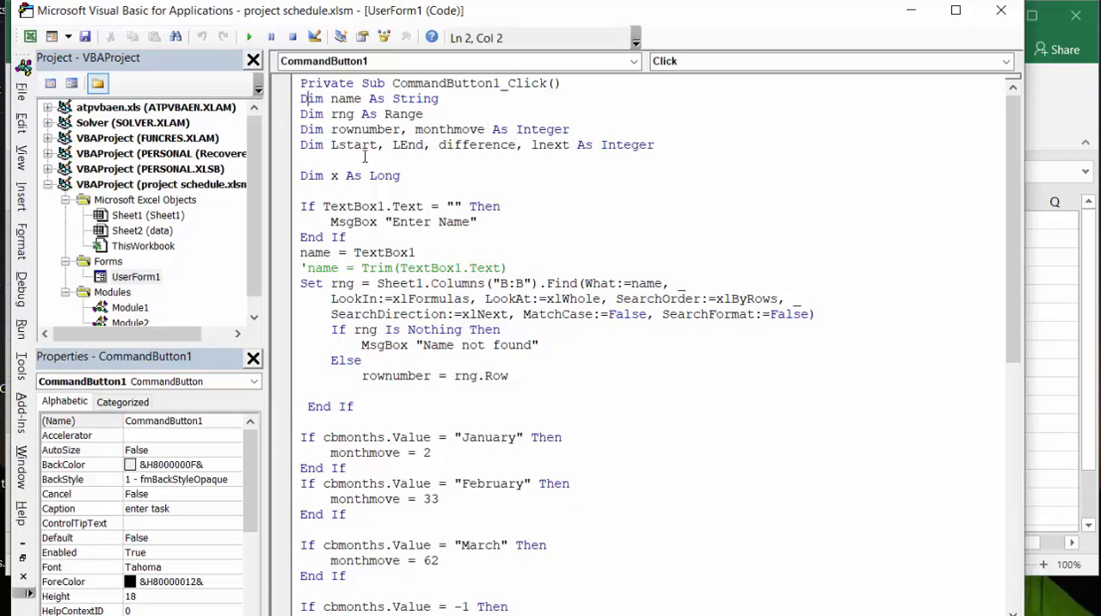
pyautogui.moveTo(389, 153)
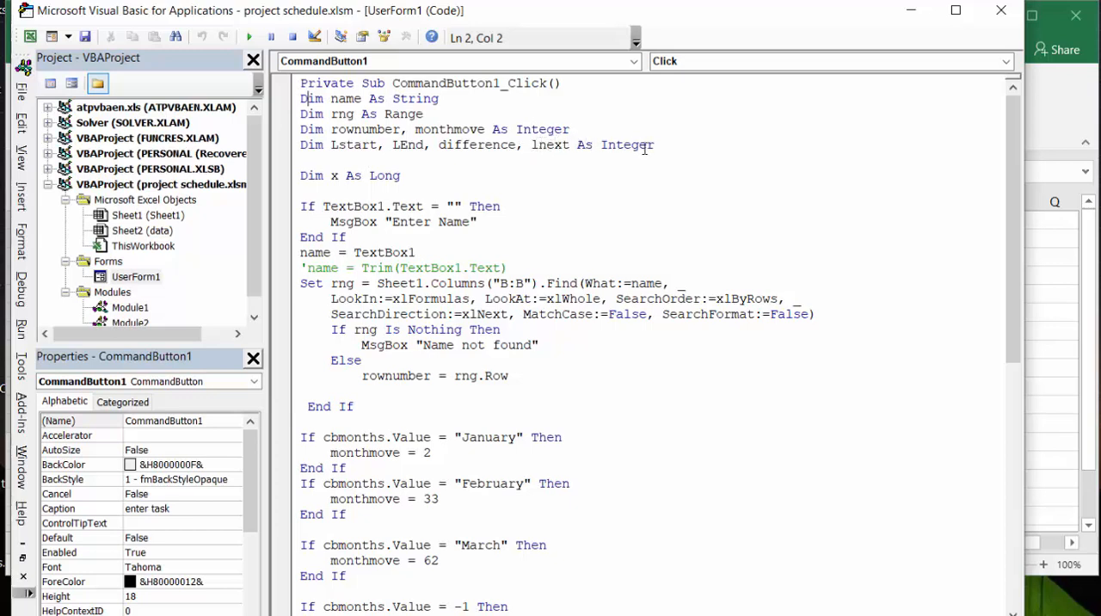
pyautogui.moveTo(612, 241)
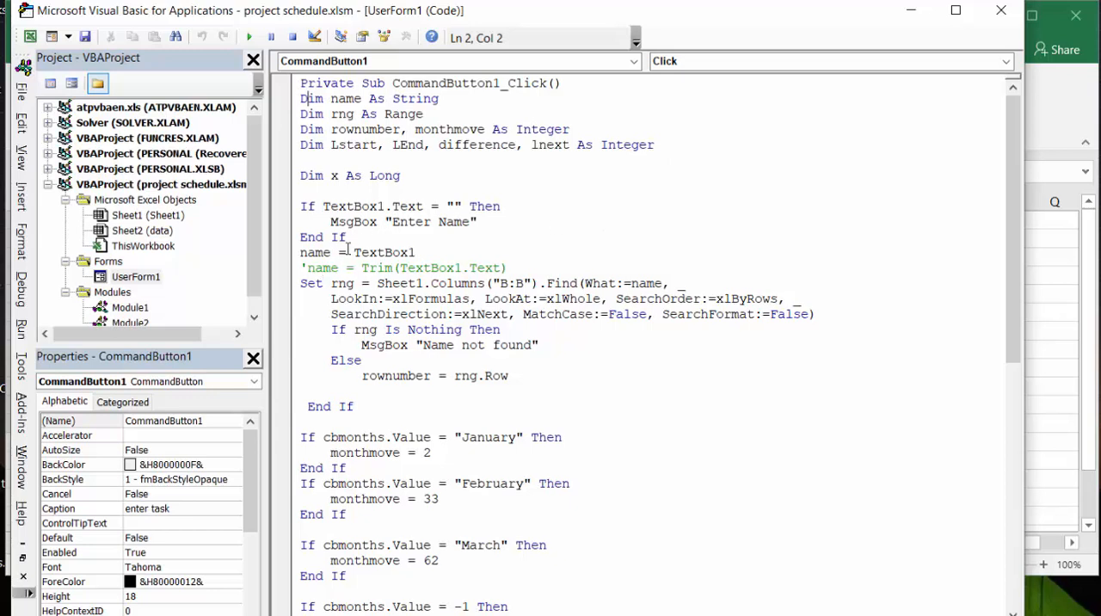
pyautogui.moveTo(420, 248)
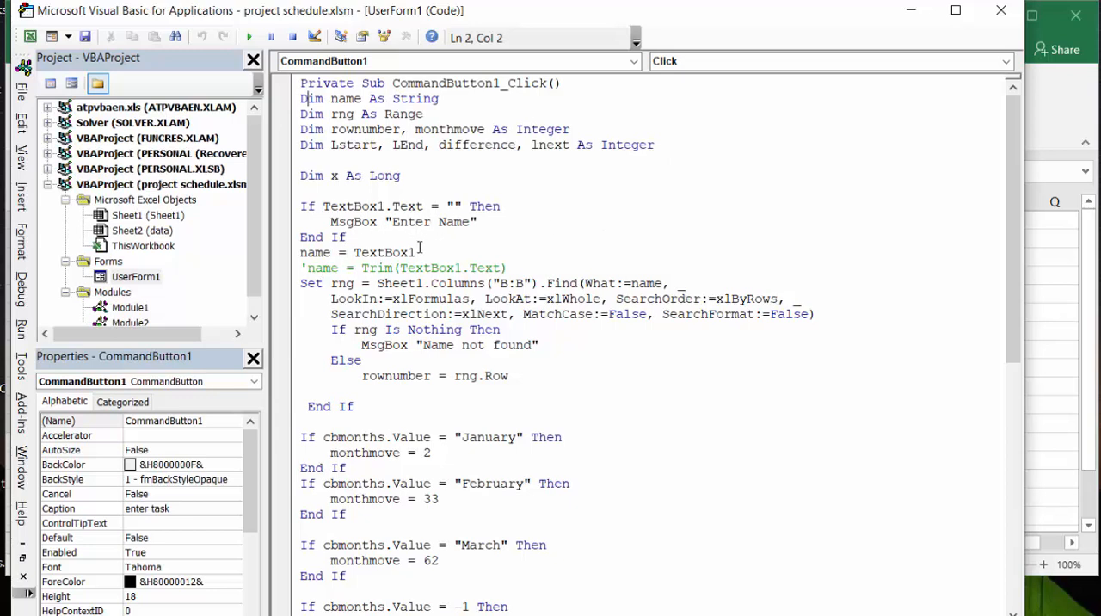
pyautogui.moveTo(473, 276)
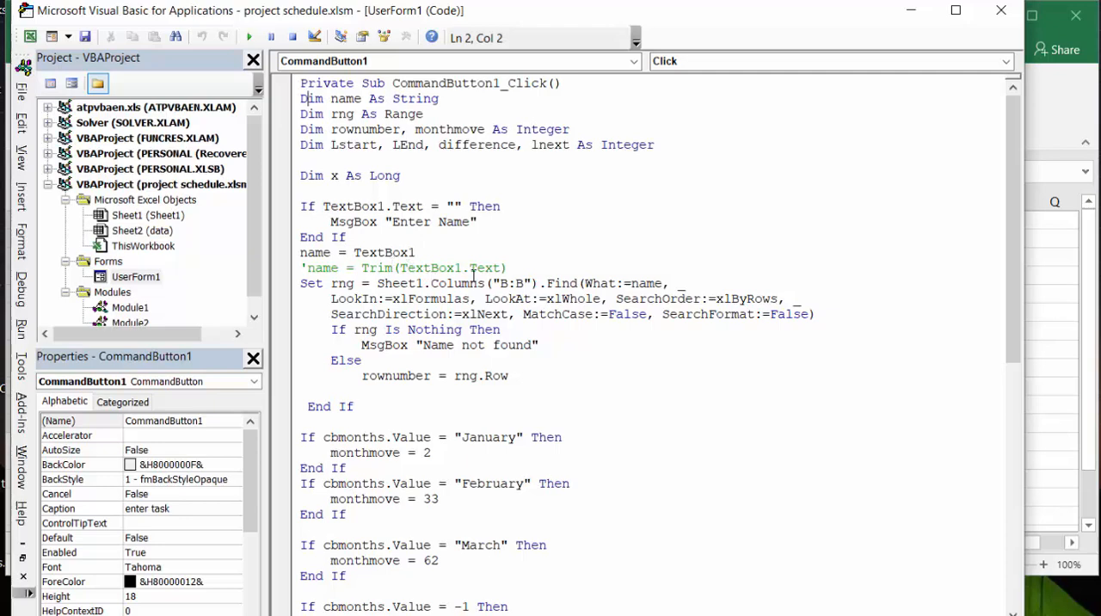
pyautogui.scroll(-3)
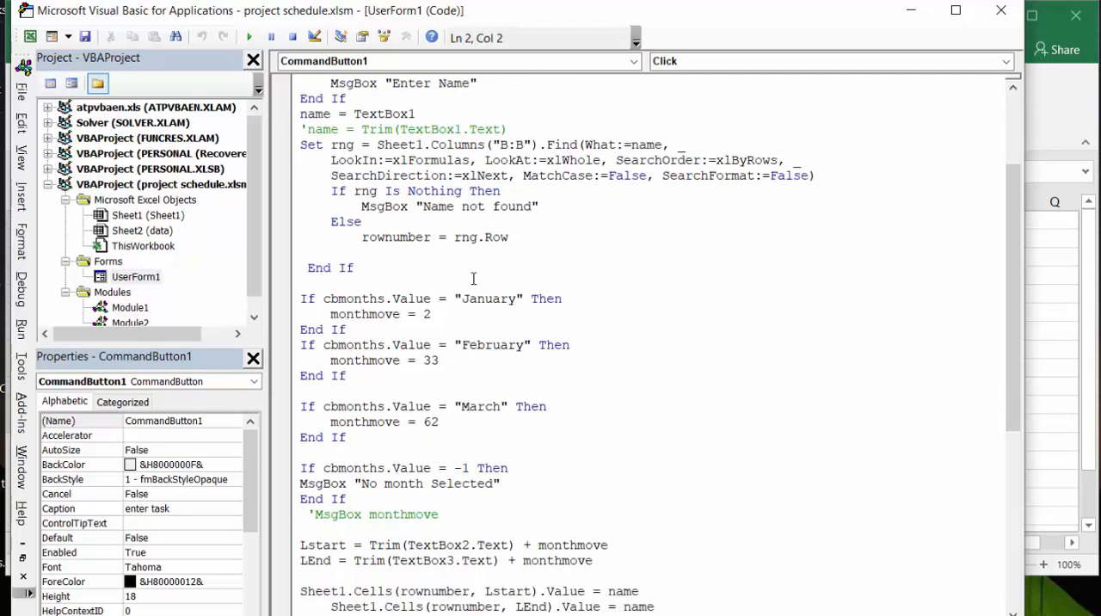
pyautogui.moveTo(595, 232)
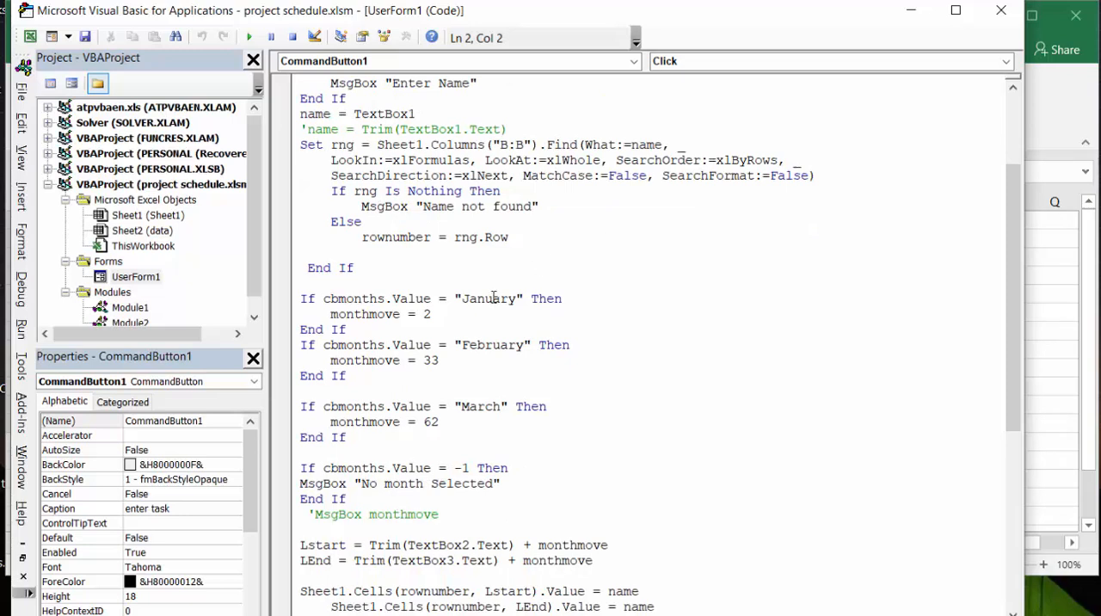
pyautogui.moveTo(485, 300)
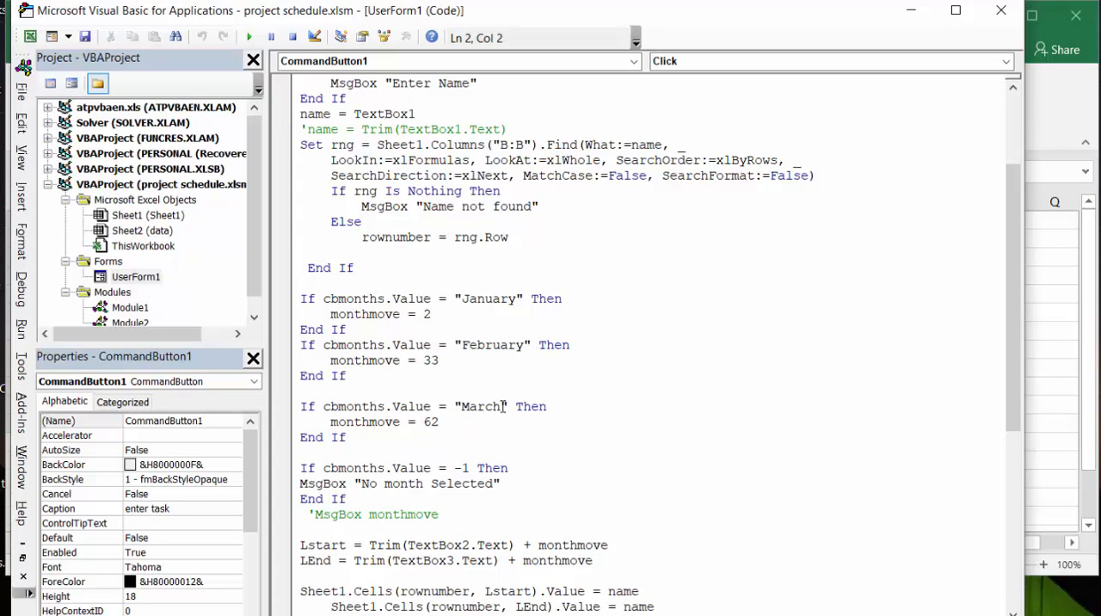
pyautogui.scroll(-3)
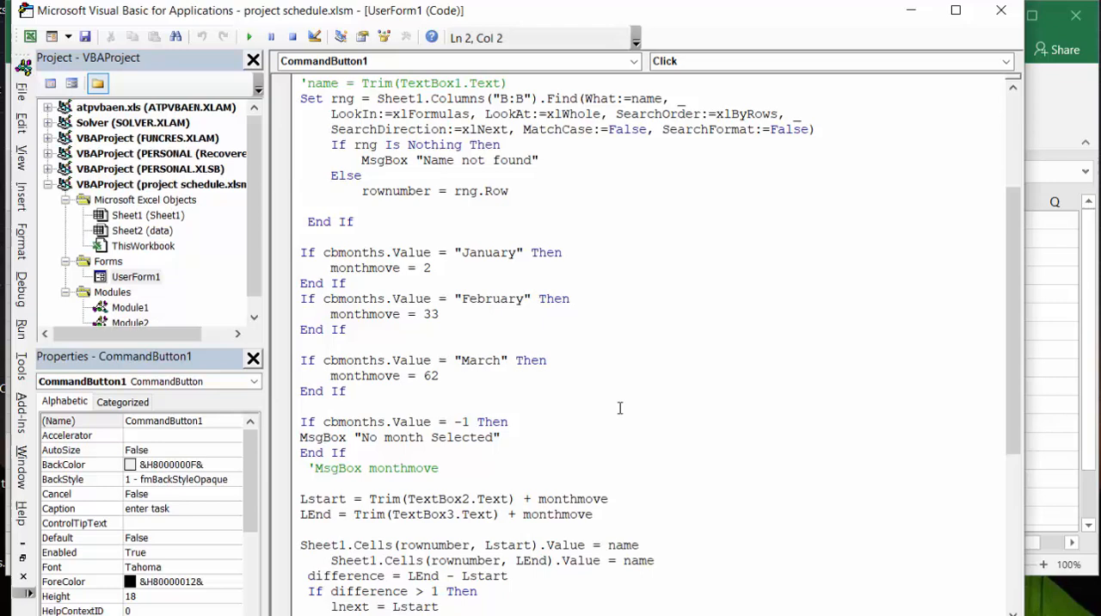
pyautogui.scroll(-3)
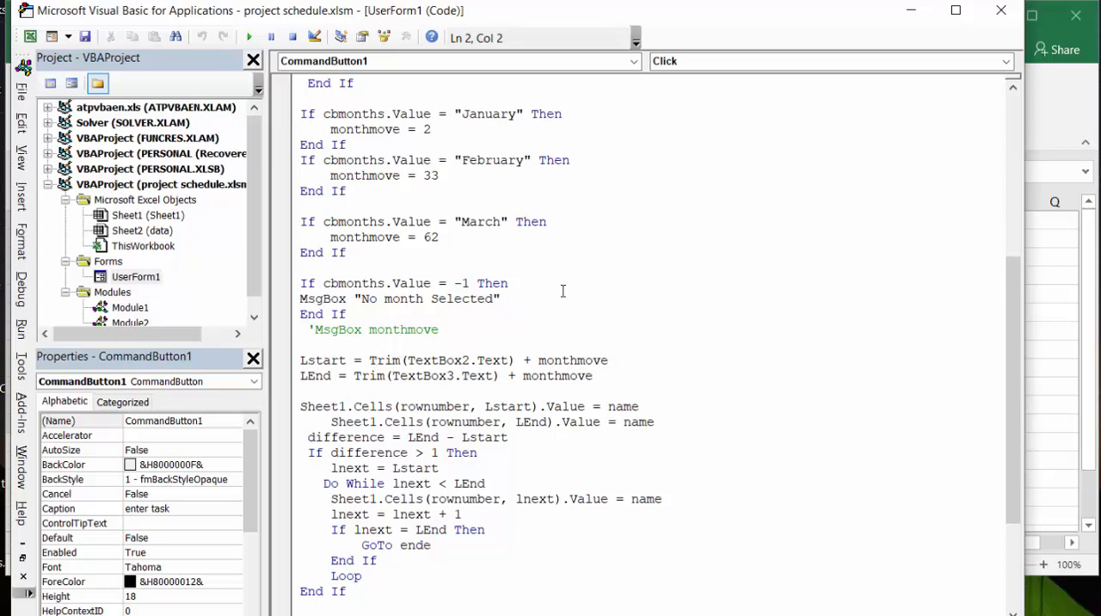
pyautogui.scroll(-3)
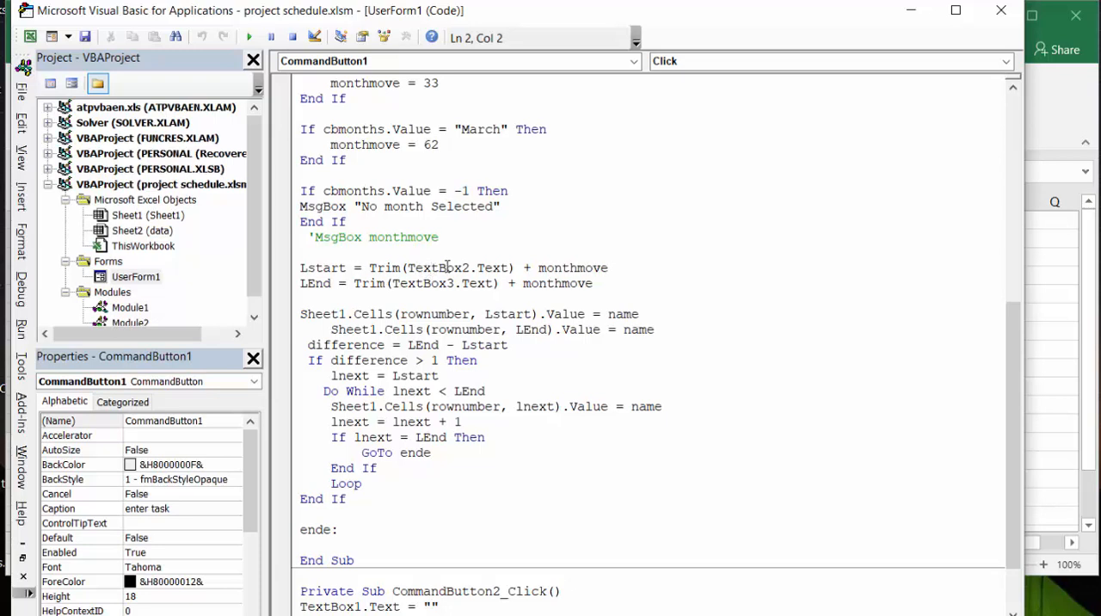
pyautogui.moveTo(482, 253)
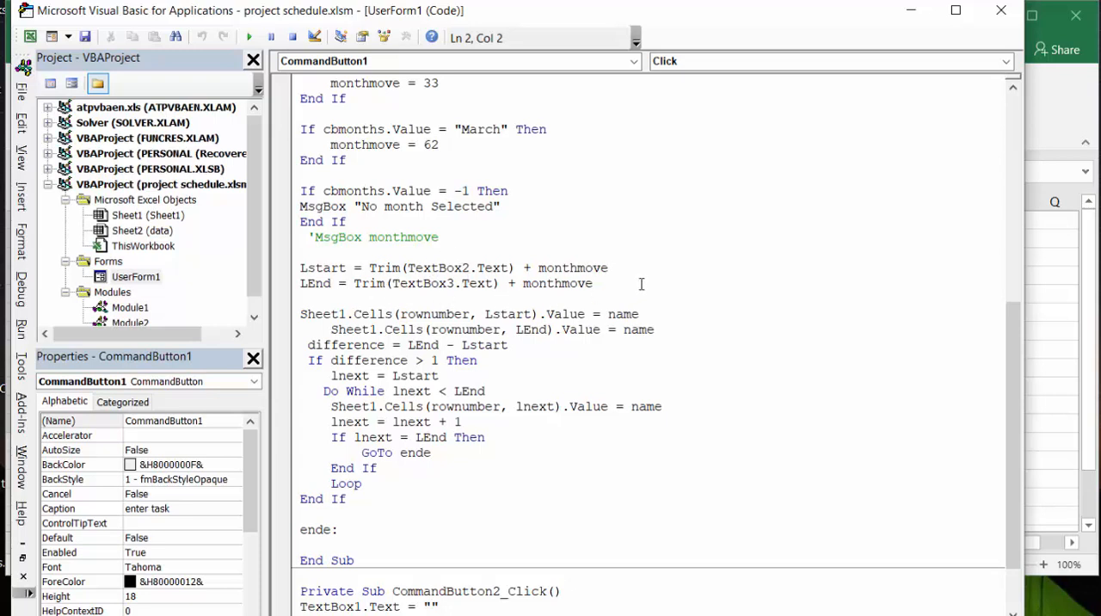
pyautogui.scroll(-3)
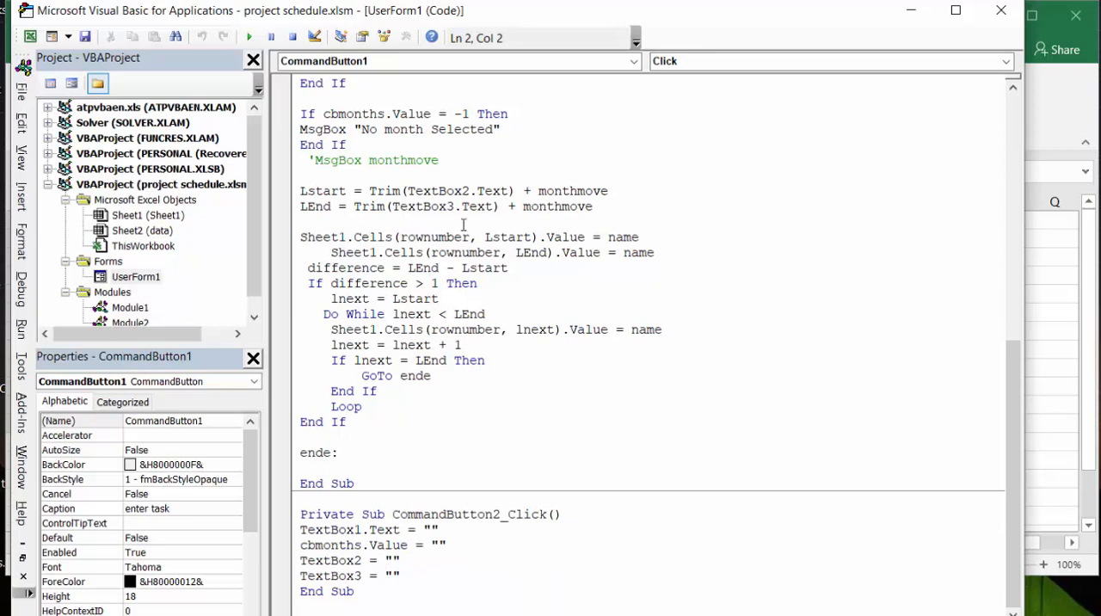
pyautogui.moveTo(396, 269)
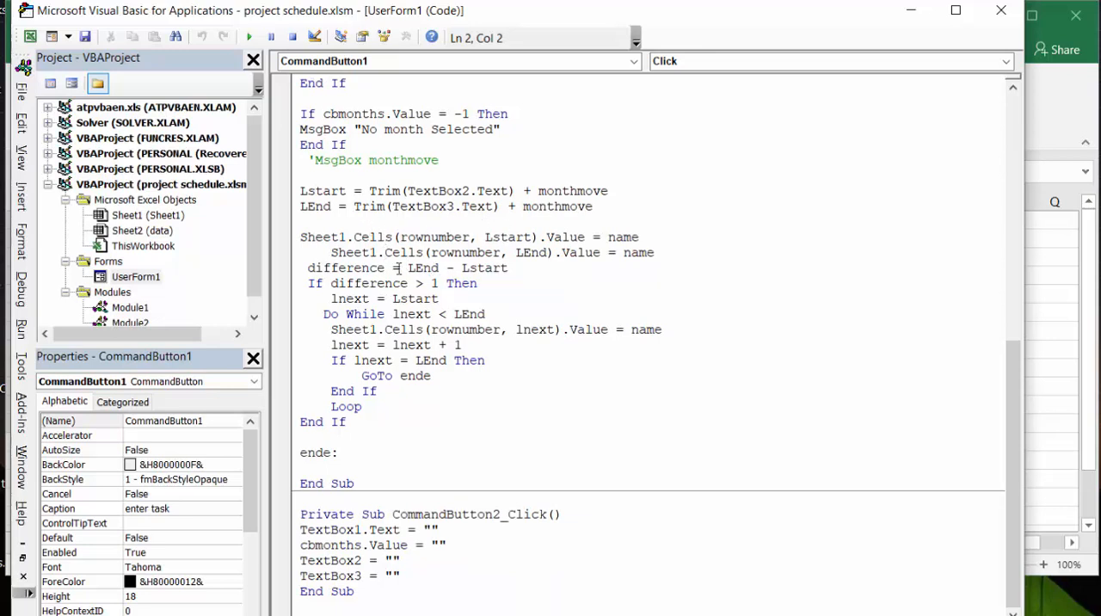
pyautogui.moveTo(647, 227)
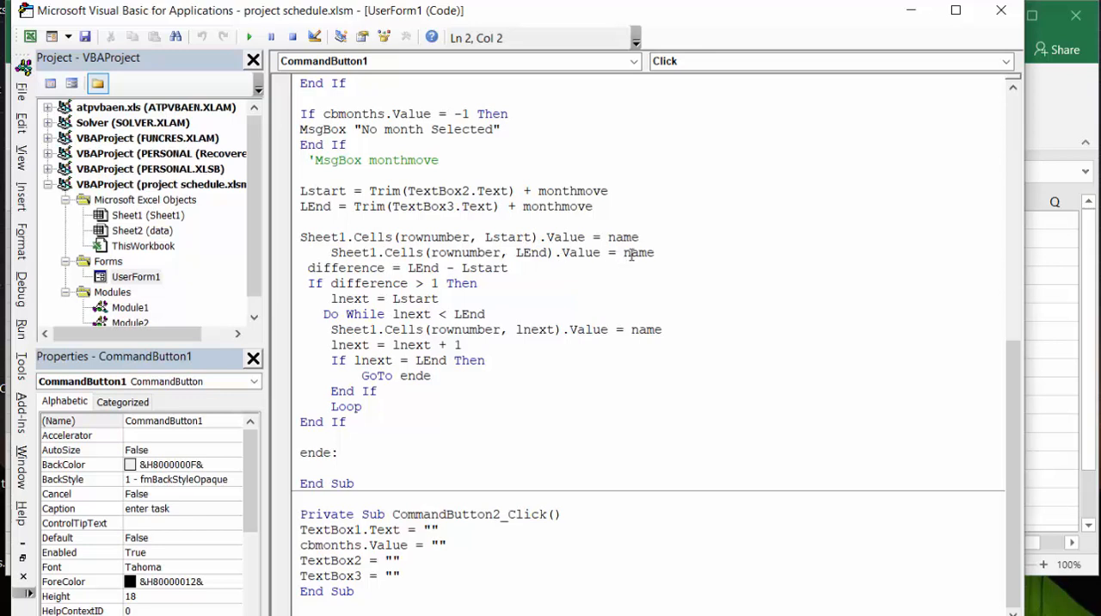
pyautogui.moveTo(651, 211)
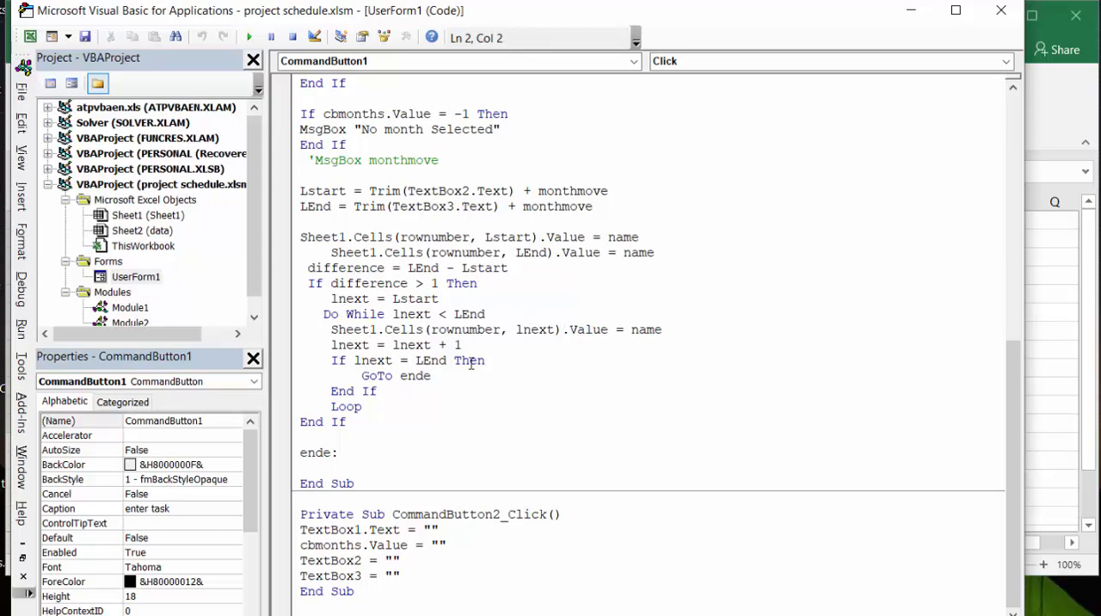
pyautogui.moveTo(611, 155)
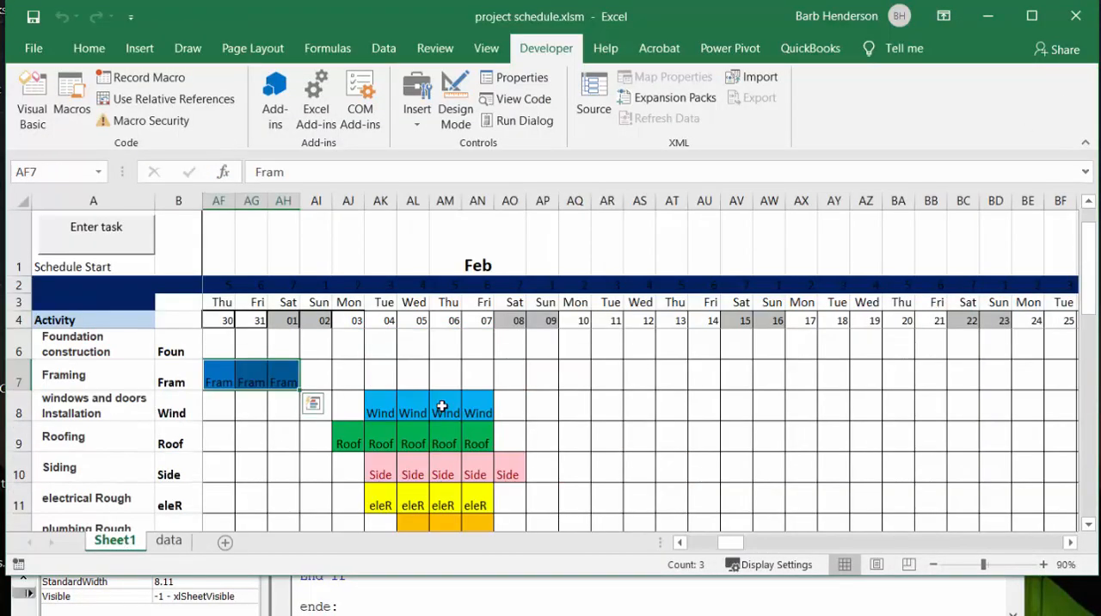
pyautogui.moveTo(217, 382)
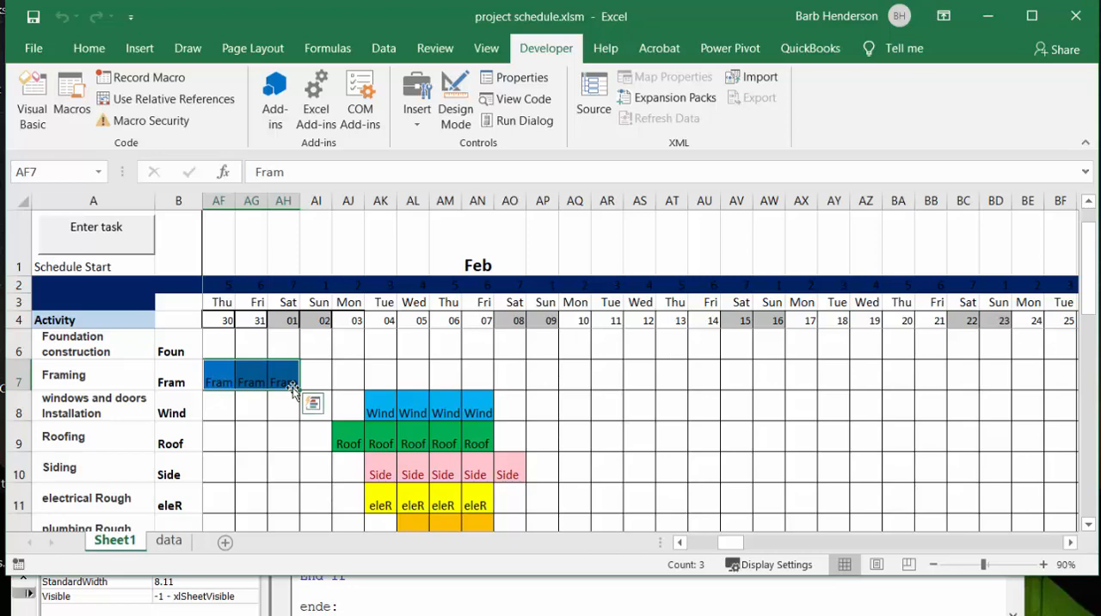
pyautogui.moveTo(519, 407)
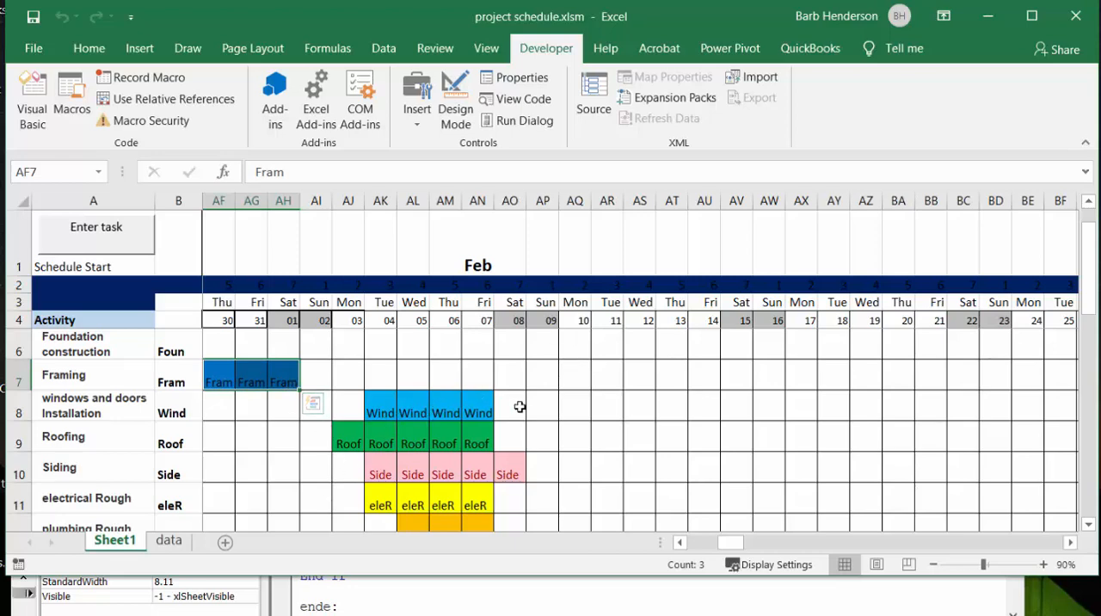
pyautogui.scroll(-3)
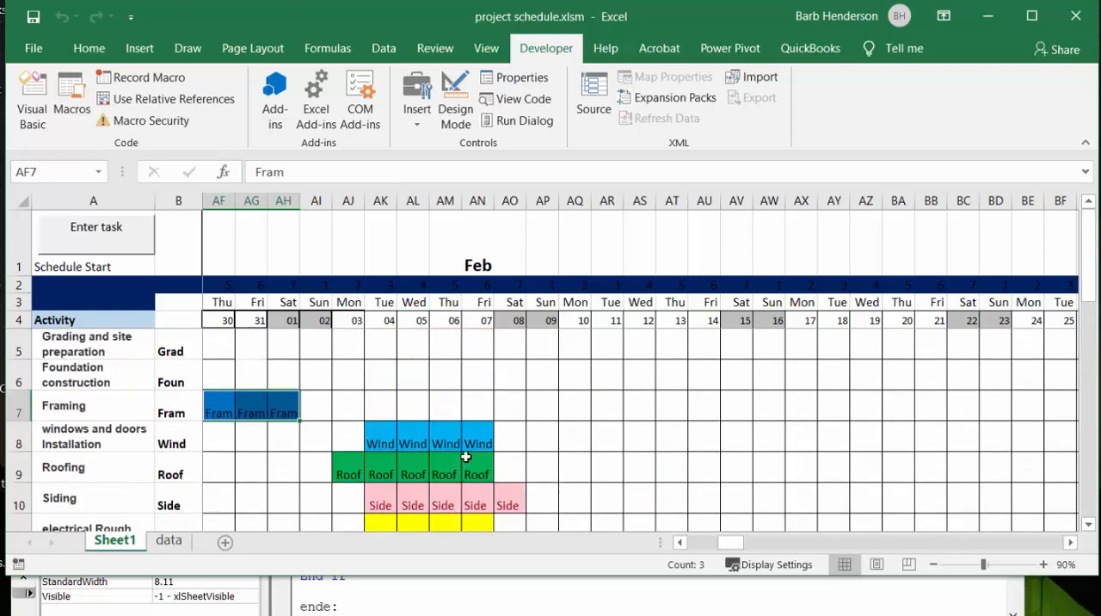
pyautogui.scroll(-3)
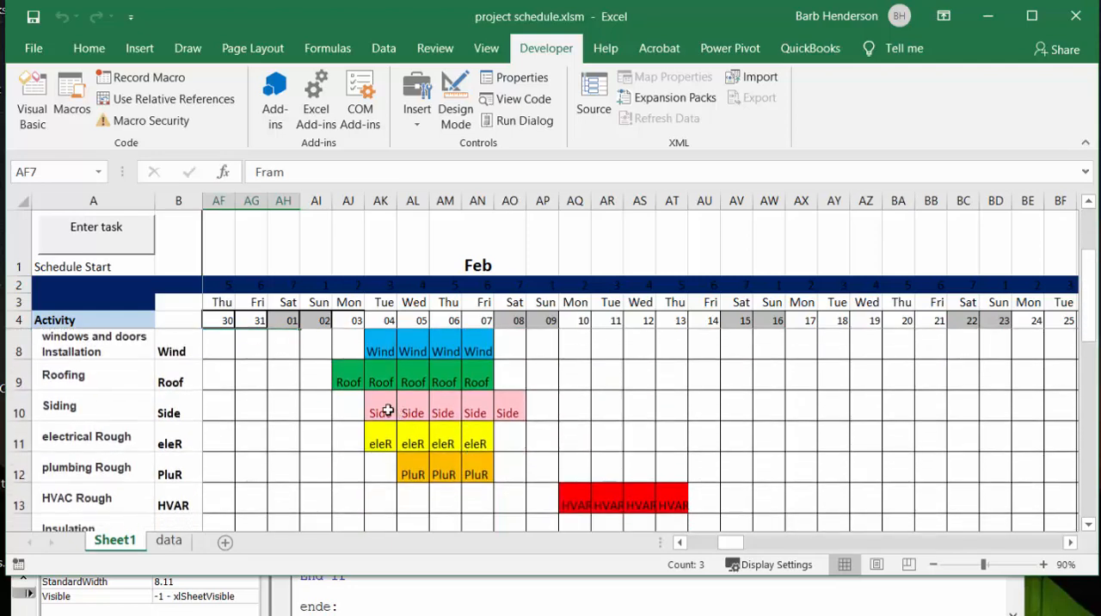